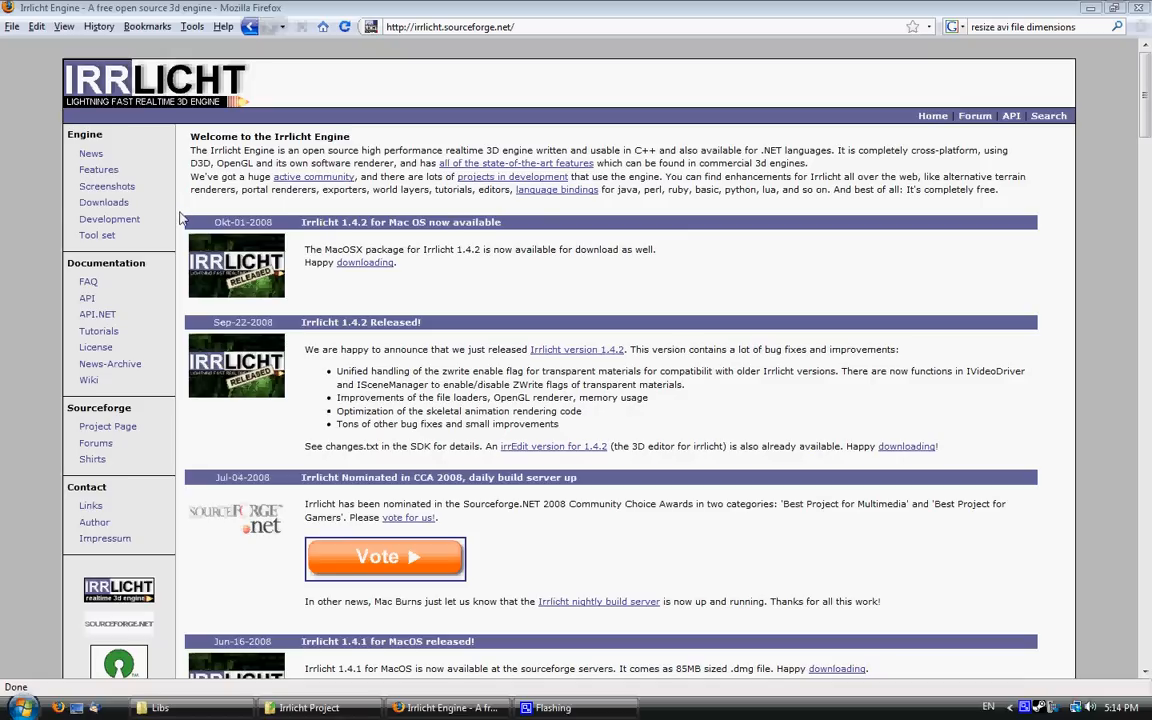
{"action": "mouse_move", "coordinate": [104, 202]}
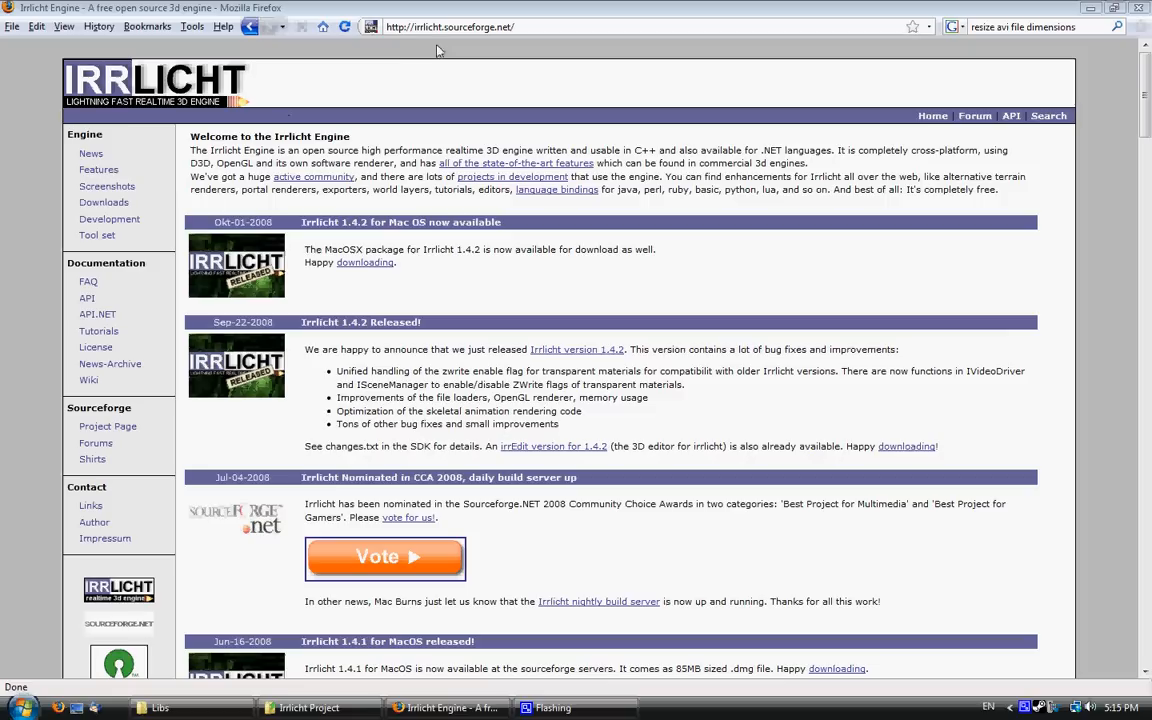
{"action": "mouse_move", "coordinate": [408, 40]}
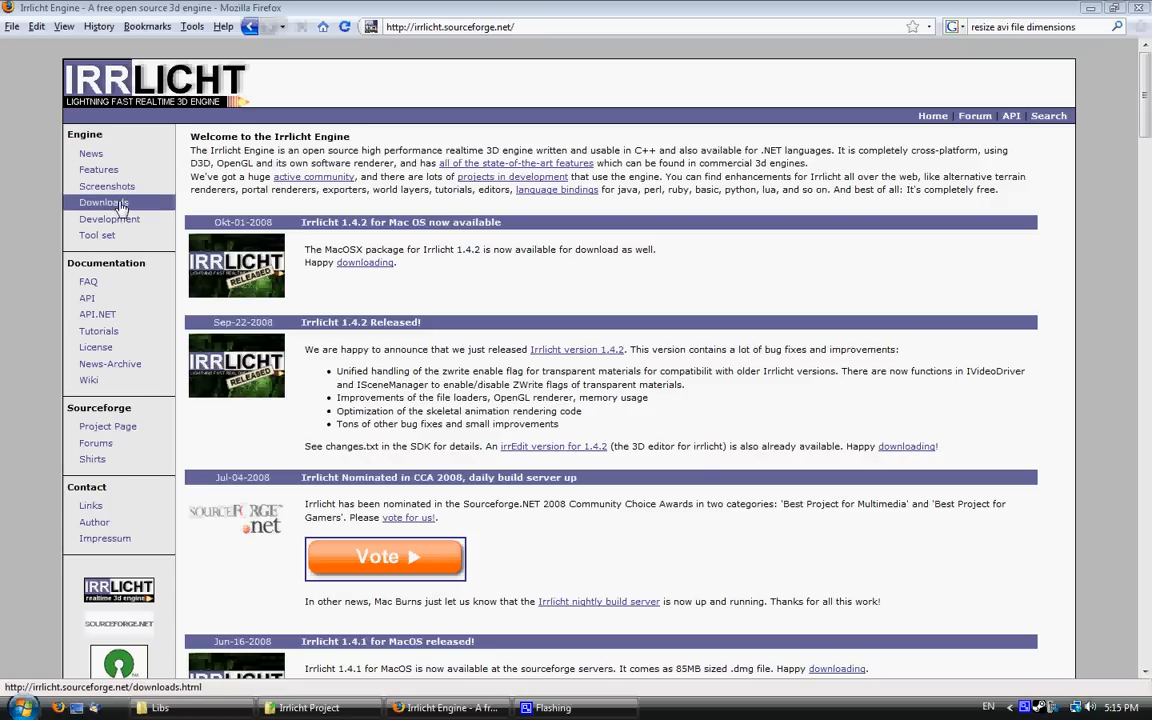
Step: Close the Firefox window showing the Irrlicht Engine homepage
{"action": "left_click", "coordinate": [103, 202]}
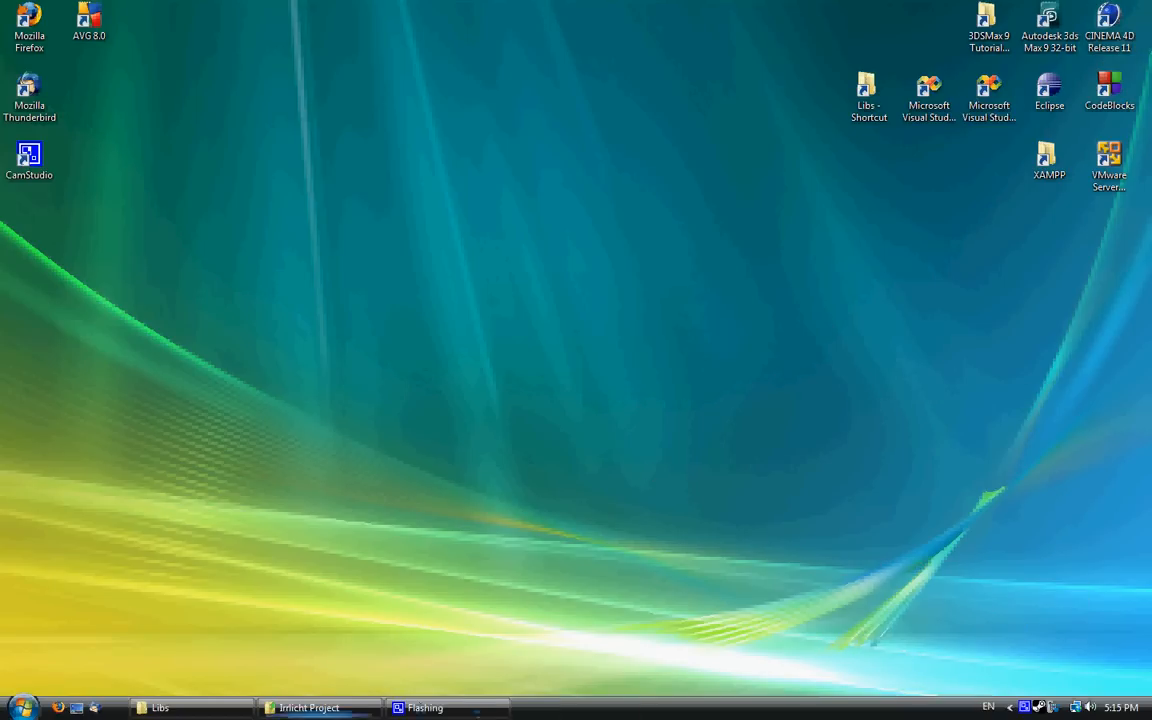
Step: Copy the HelloWorld project files, main.cpp and Makefile into Irrlicht Project, then open HelloWorld_vc9.vcproj
{"action": "left_click", "coordinate": [160, 707]}
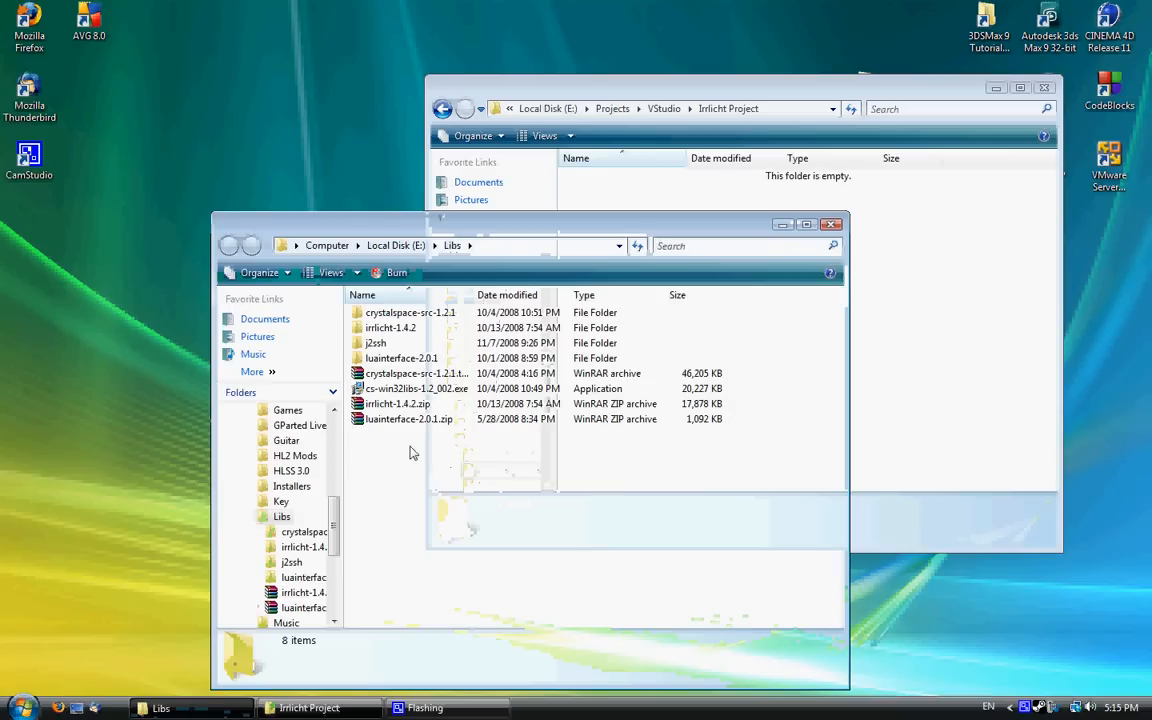
{"action": "double_click", "coordinate": [390, 328]}
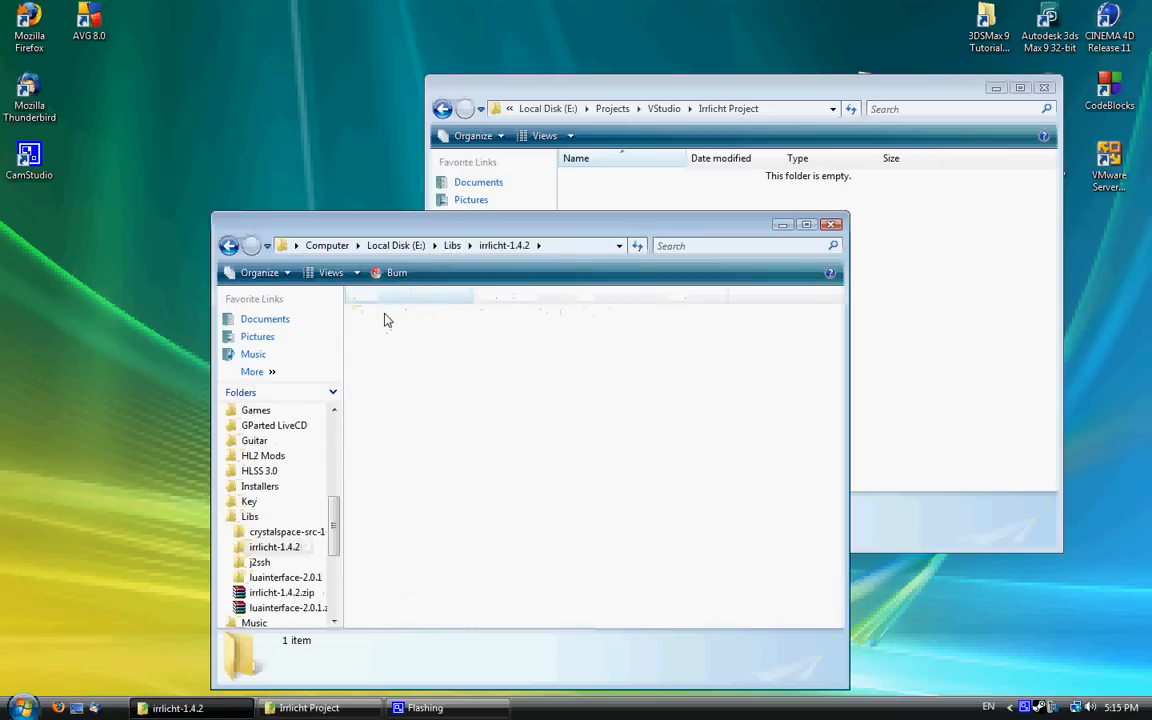
{"action": "double_click", "coordinate": [274, 547]}
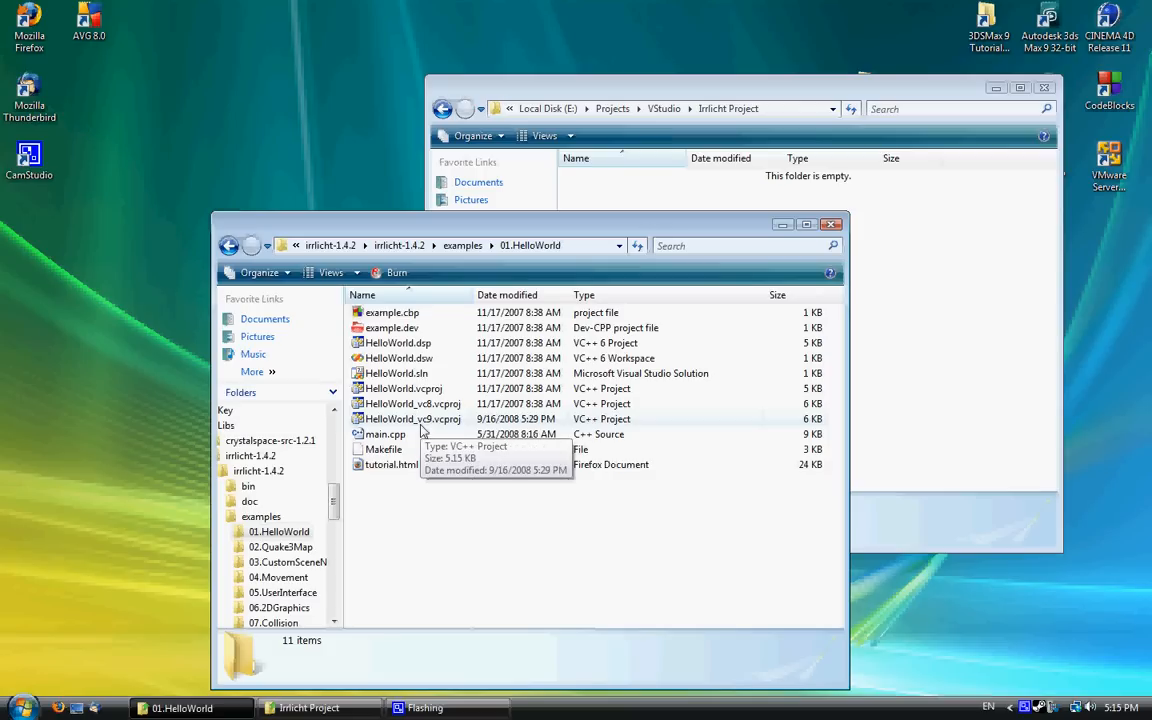
{"action": "left_click", "coordinate": [413, 419]}
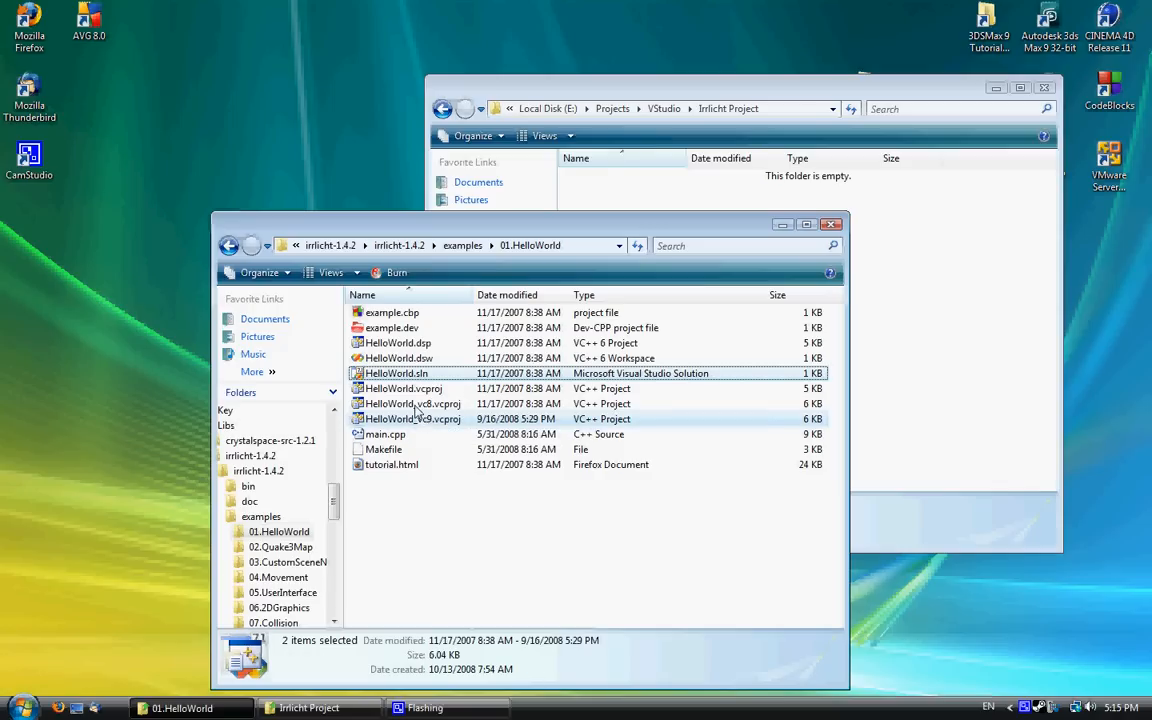
{"action": "left_click", "coordinate": [403, 388]}
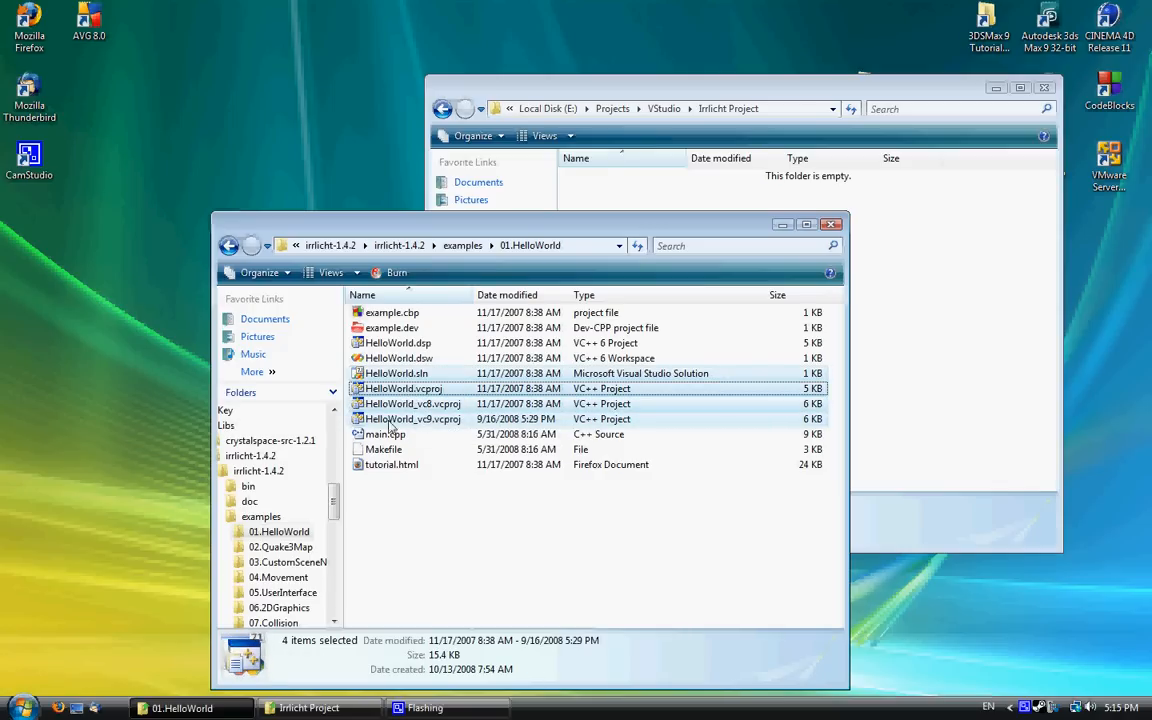
{"action": "left_click", "coordinate": [384, 434]}
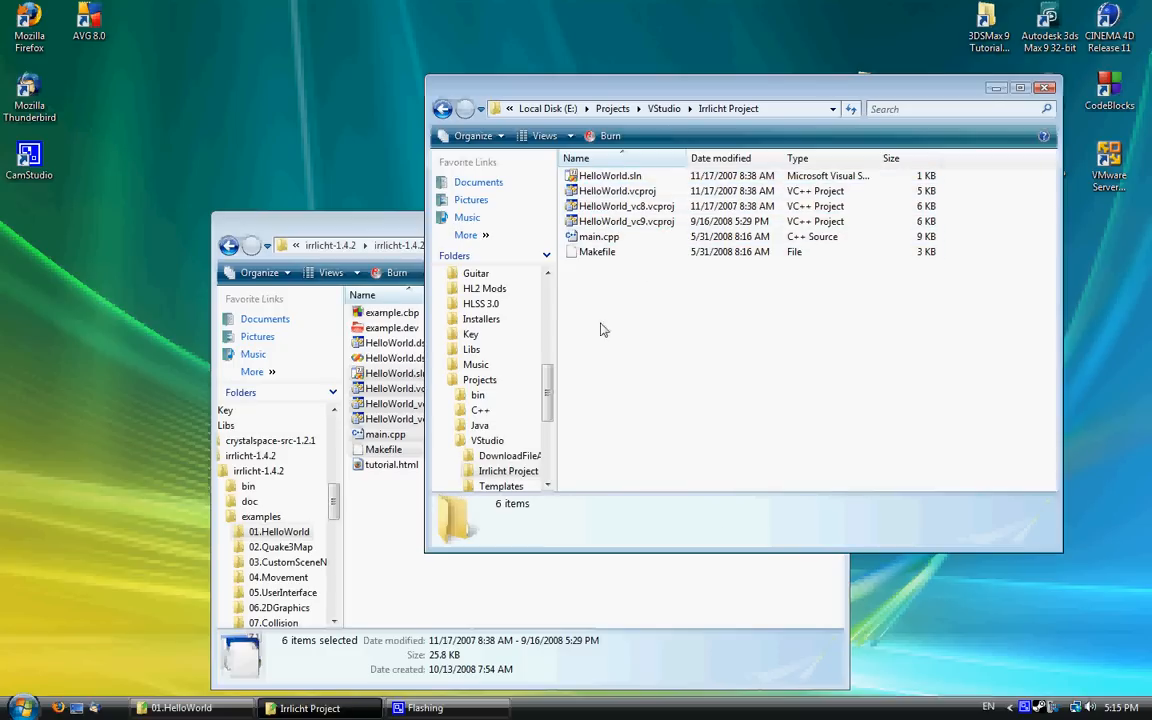
{"action": "mouse_move", "coordinate": [620, 191]}
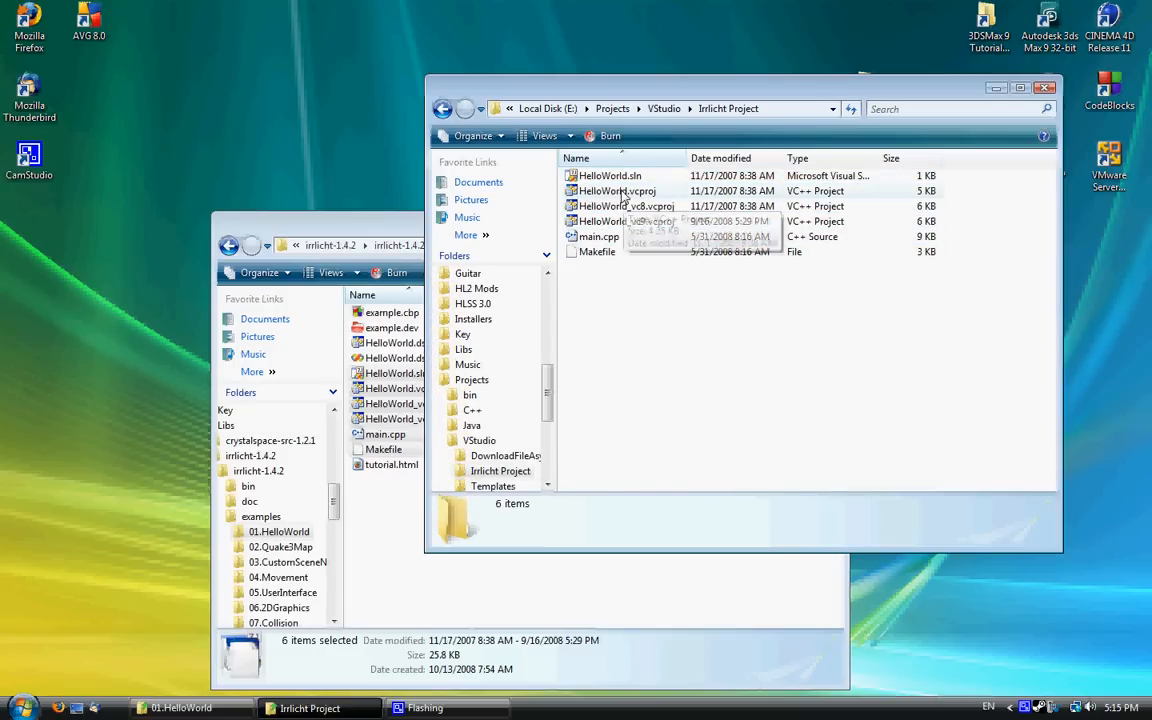
{"action": "left_click", "coordinate": [620, 221]}
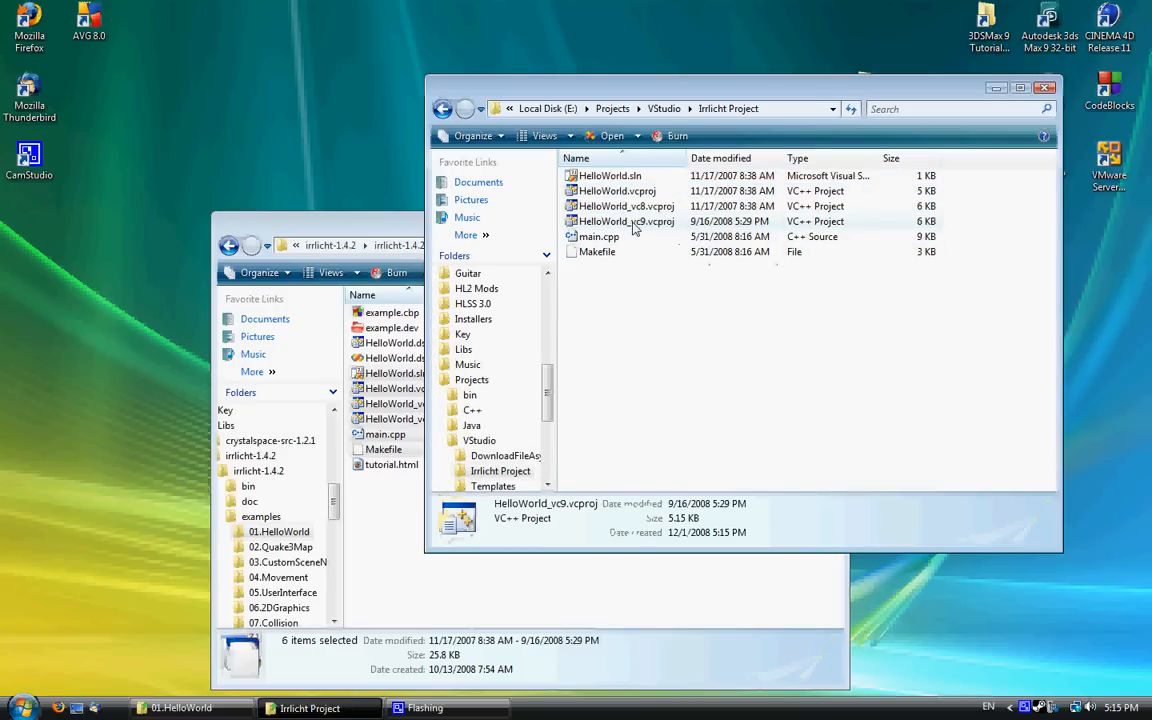
{"action": "double_click", "coordinate": [628, 221]}
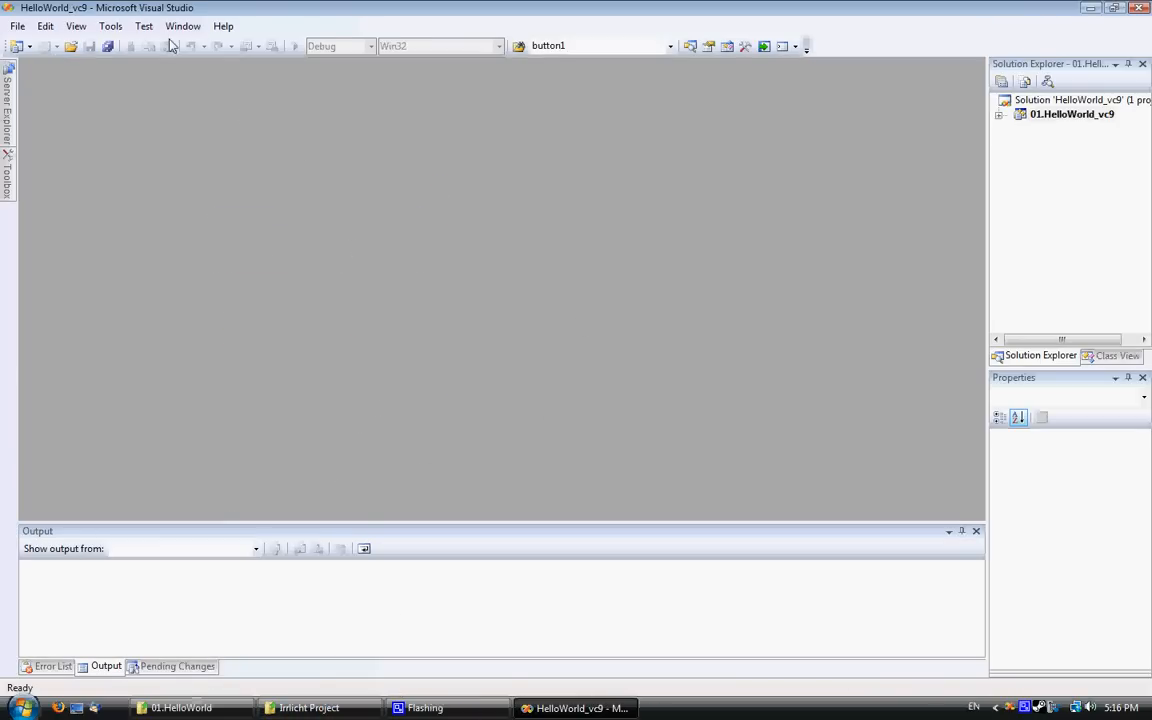
Step: Expand 01.HelloWorld_vc9, open main.cpp in the editor and scroll through the code
{"action": "left_click", "coordinate": [1071, 113]}
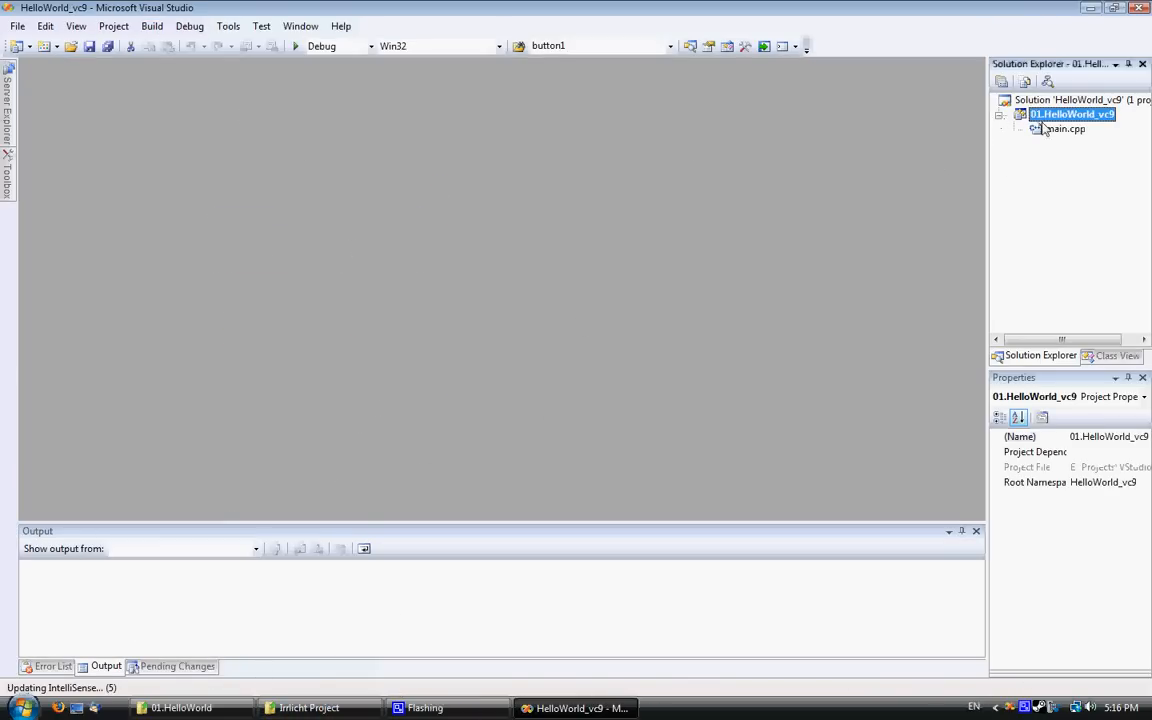
{"action": "double_click", "coordinate": [1064, 128]}
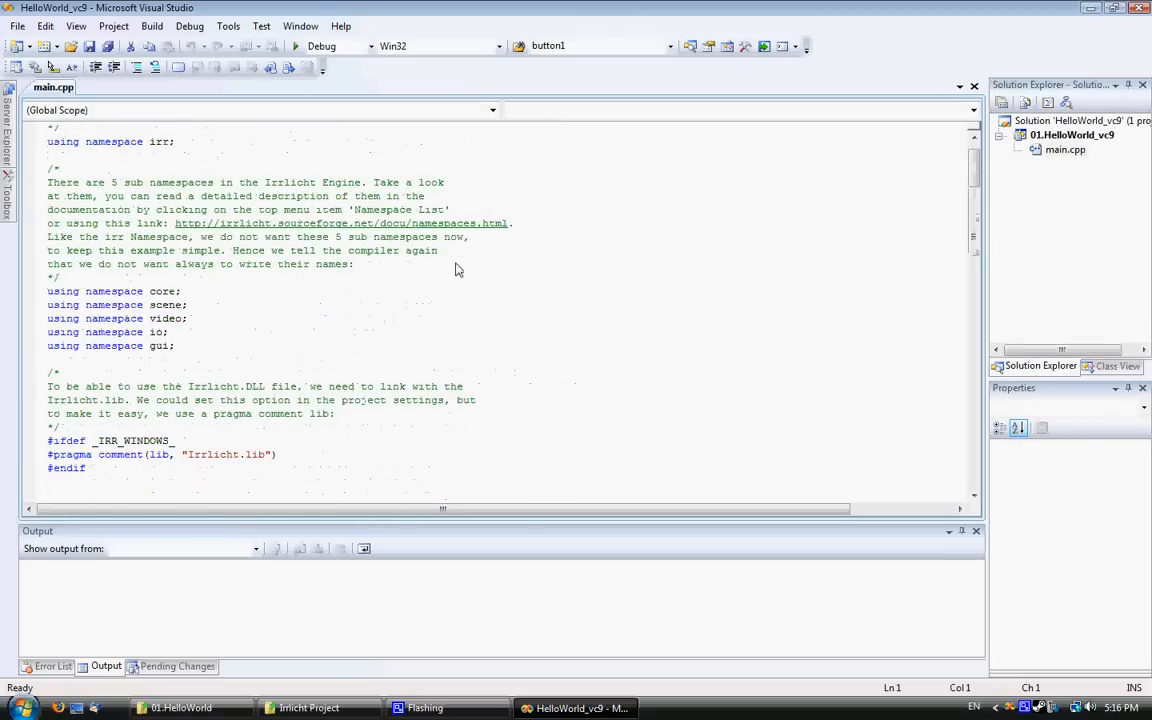
{"action": "scroll", "scroll_direction": "down", "scroll_amount": 3}
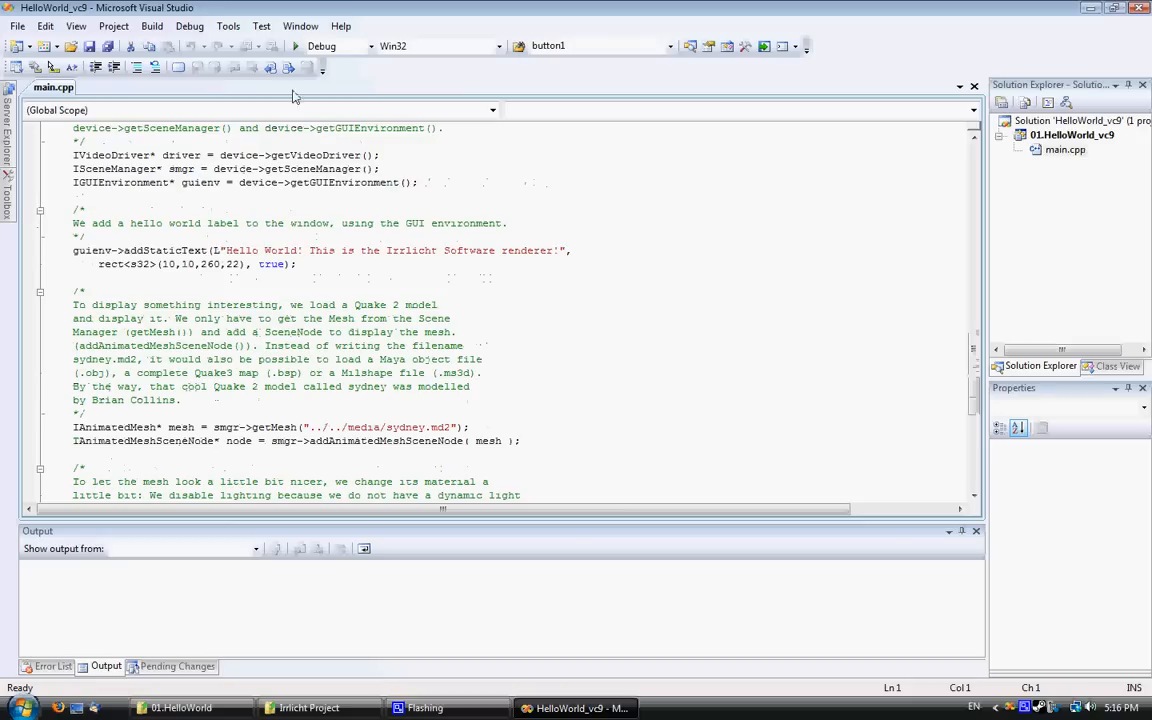
{"action": "left_click", "coordinate": [228, 26]}
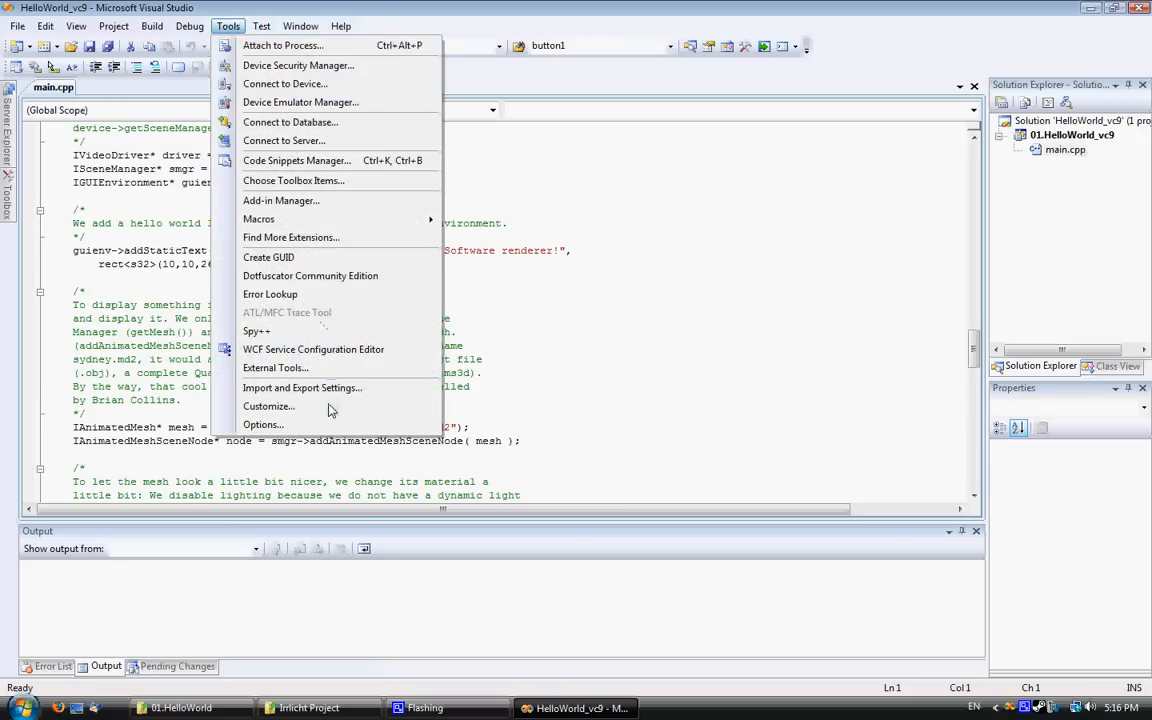
Step: Show the Include files list under Options > Projects and Solutions > VC++ Directories
{"action": "left_click", "coordinate": [263, 424]}
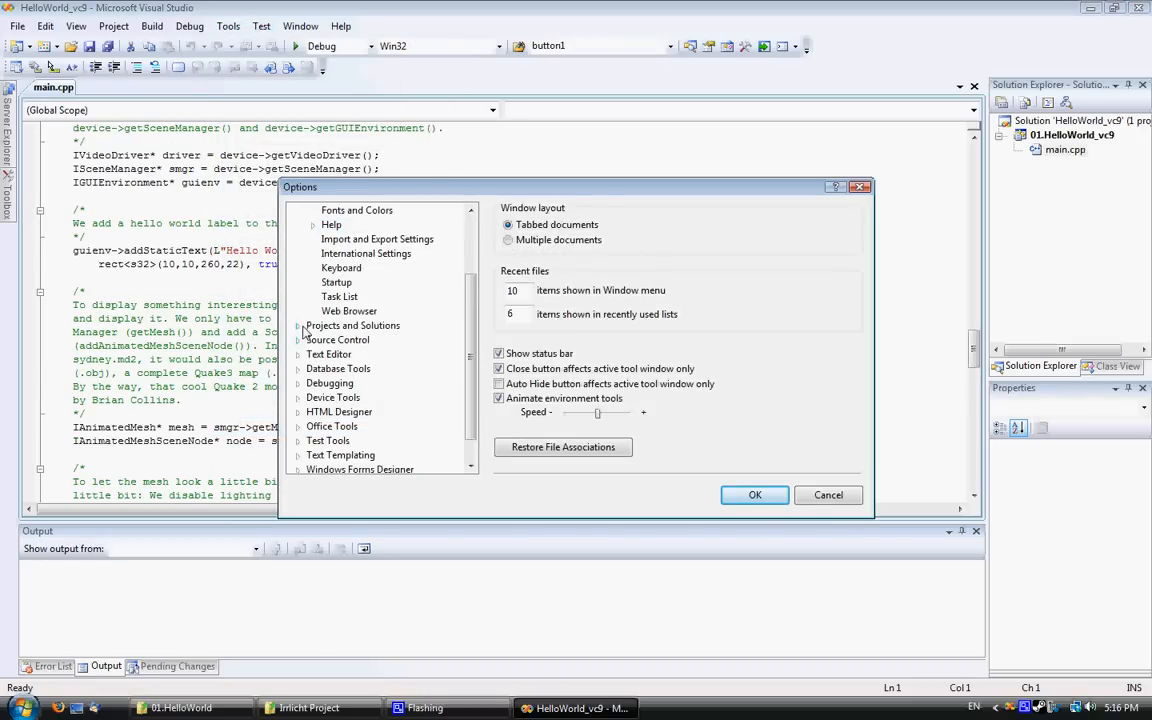
{"action": "left_click", "coordinate": [302, 325]}
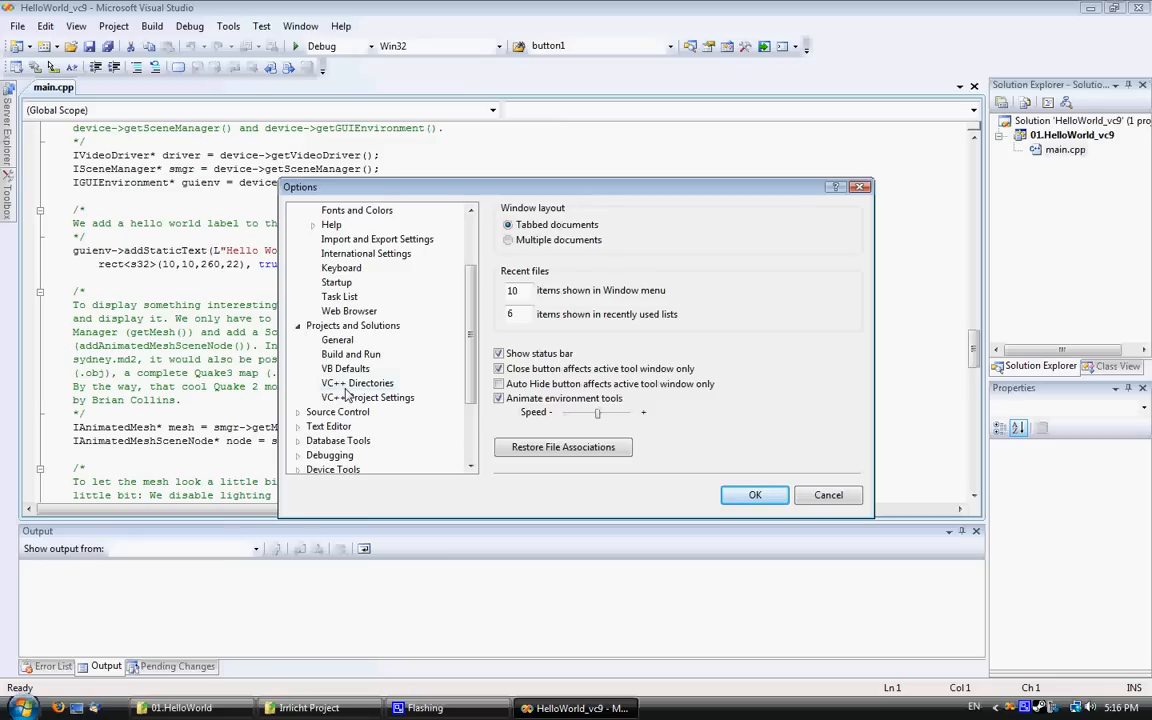
{"action": "left_click", "coordinate": [357, 383]}
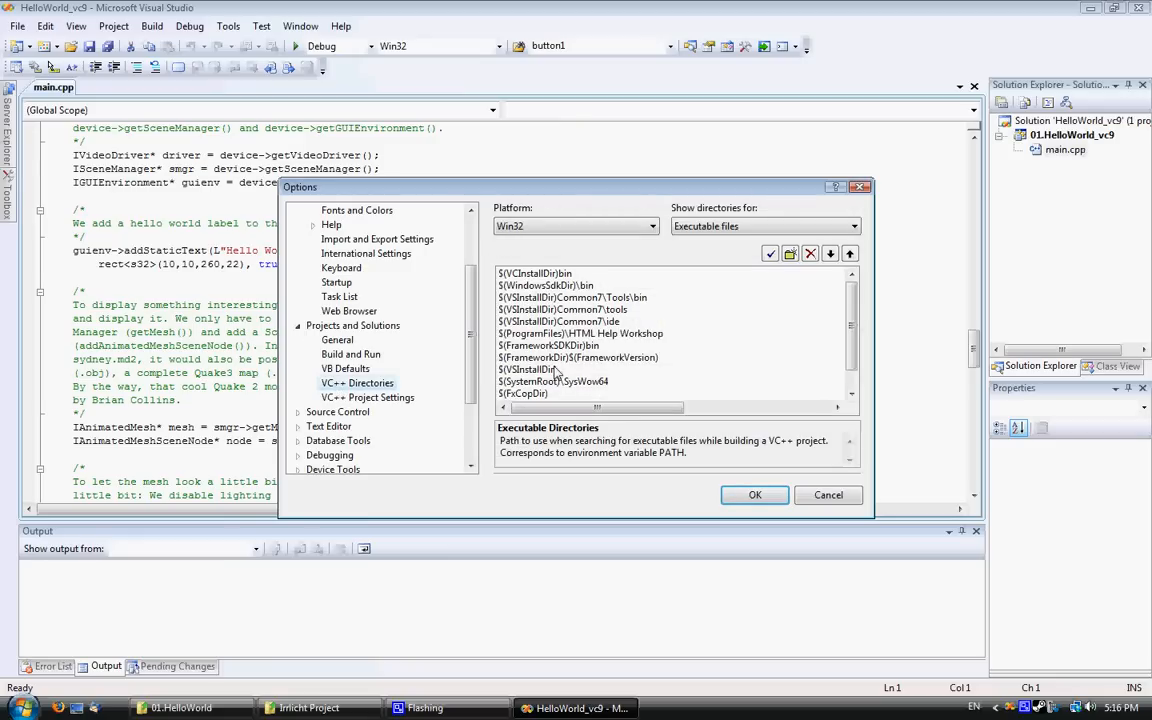
{"action": "left_click", "coordinate": [562, 309]}
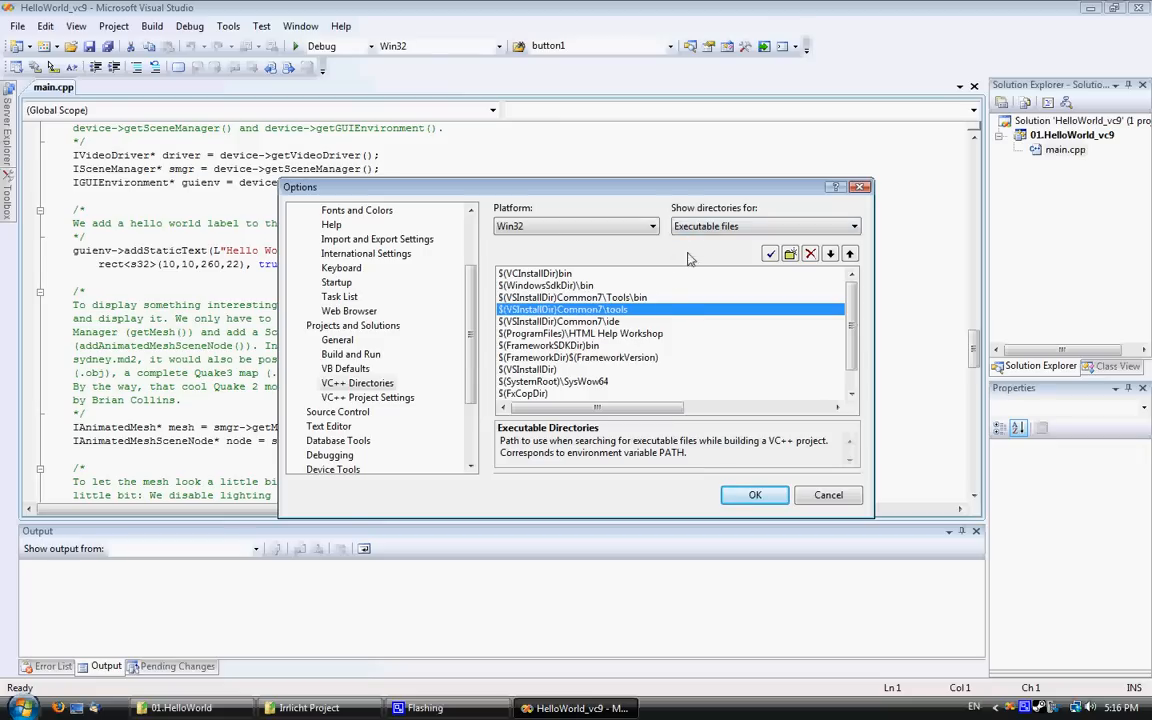
{"action": "left_click", "coordinate": [765, 225]}
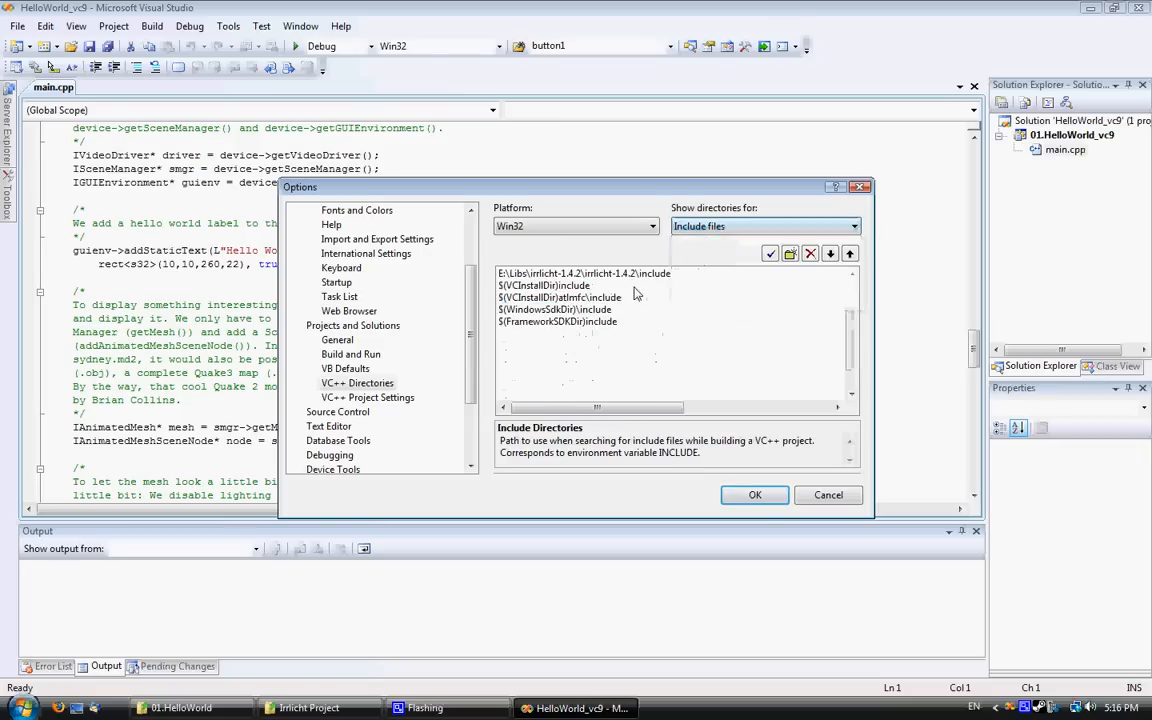
Step: Add irrlicht-1.4.2\include as a new include directory
{"action": "left_click", "coordinate": [584, 273]}
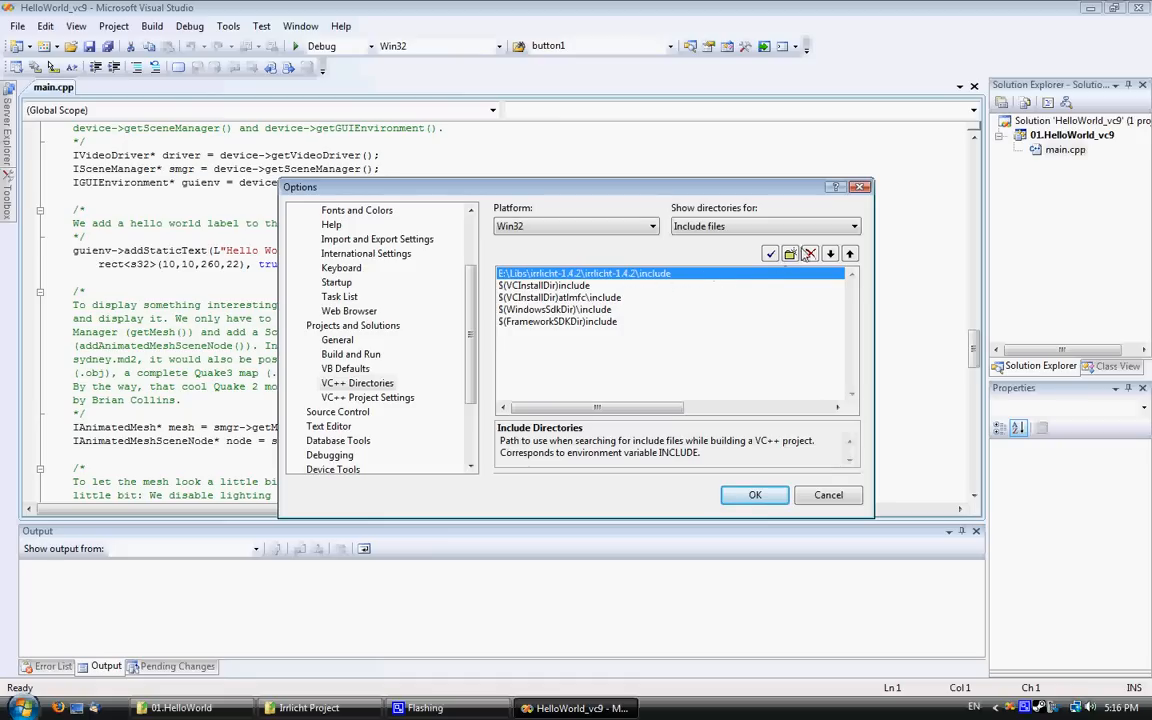
{"action": "left_click", "coordinate": [810, 253]}
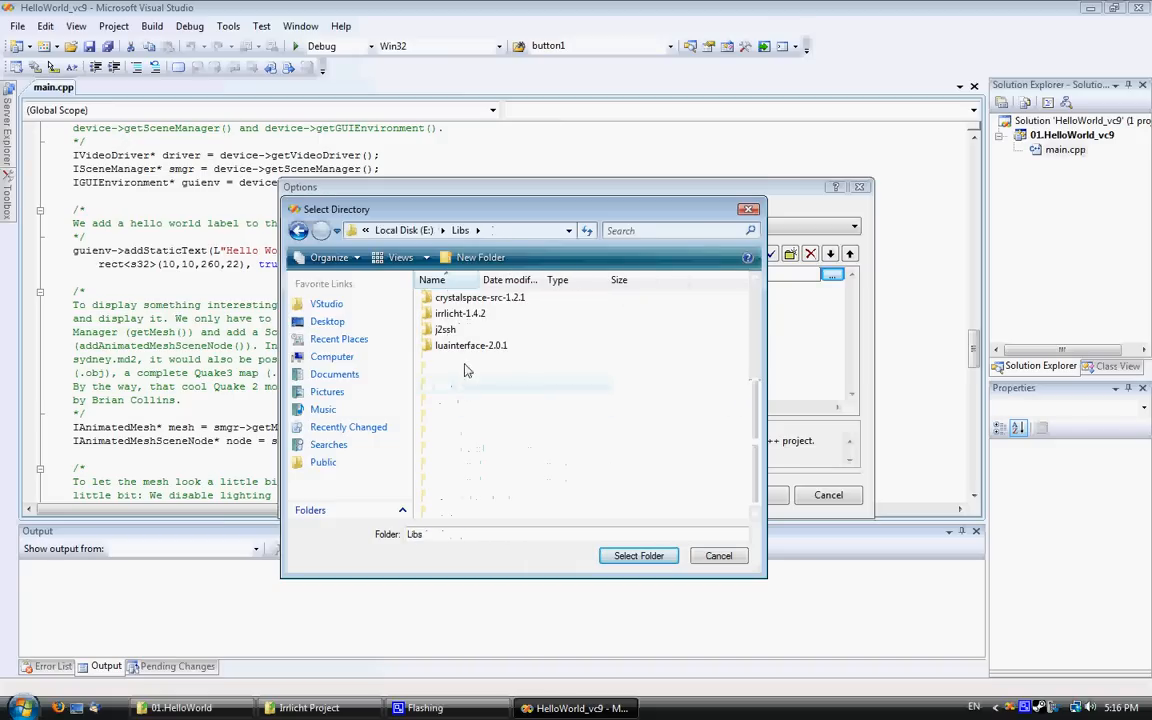
{"action": "double_click", "coordinate": [460, 313]}
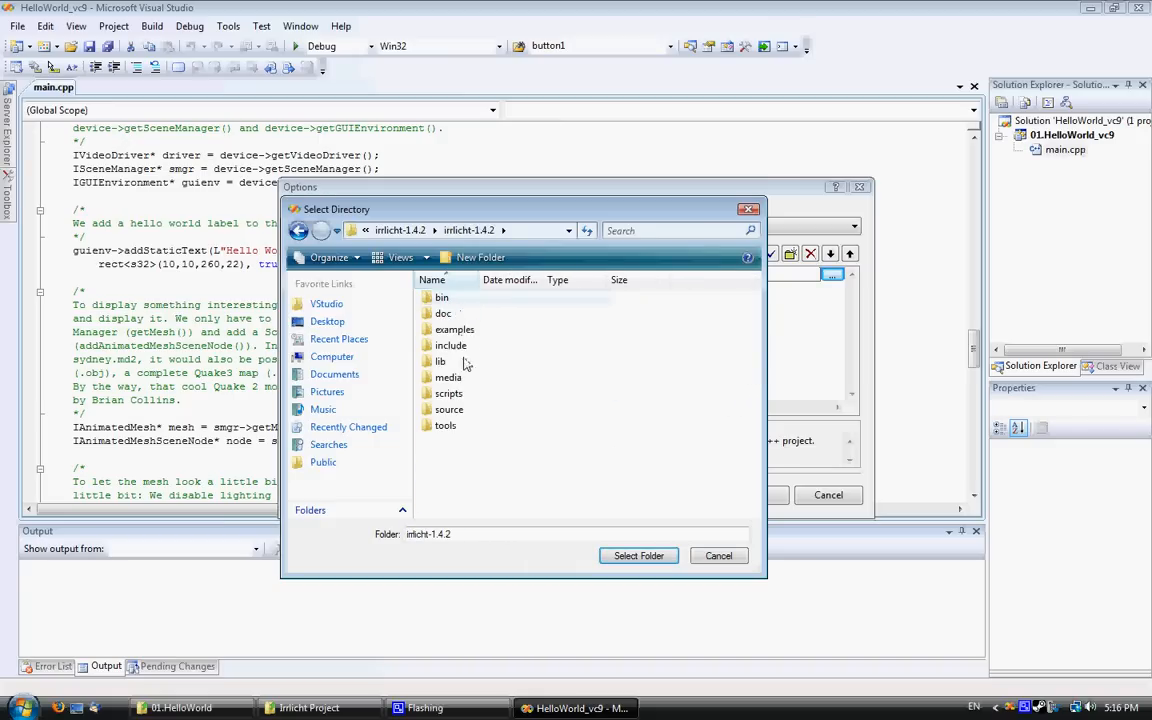
{"action": "double_click", "coordinate": [450, 345]}
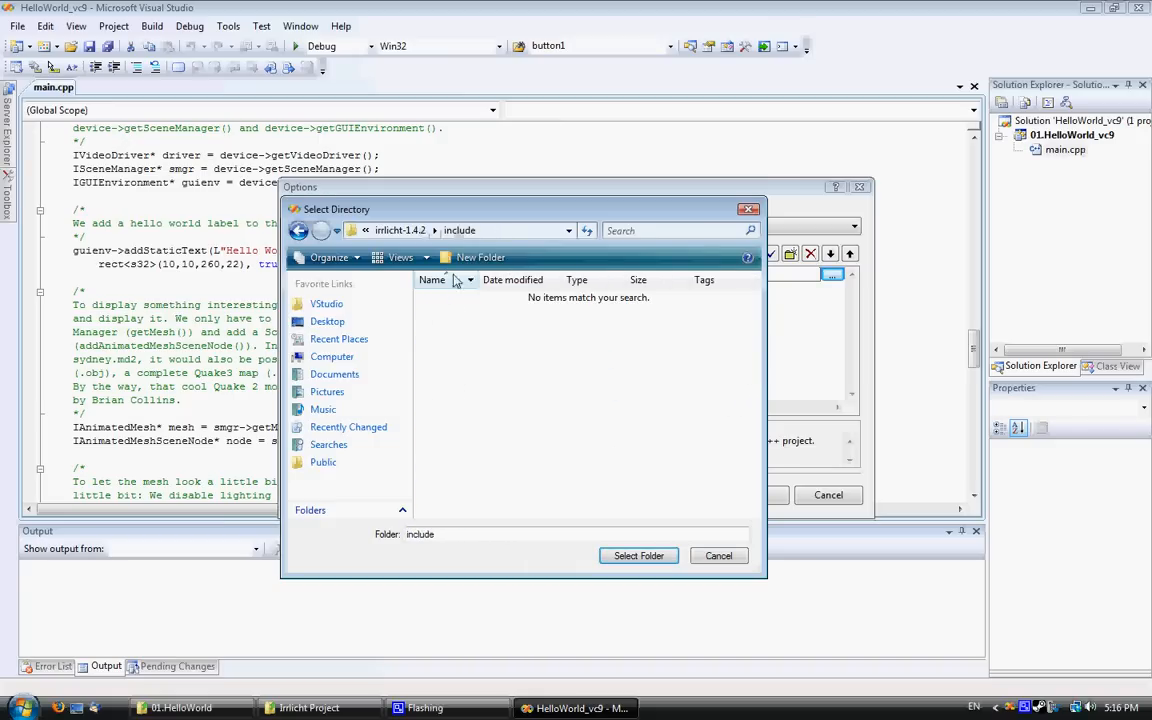
{"action": "left_click", "coordinate": [638, 555]}
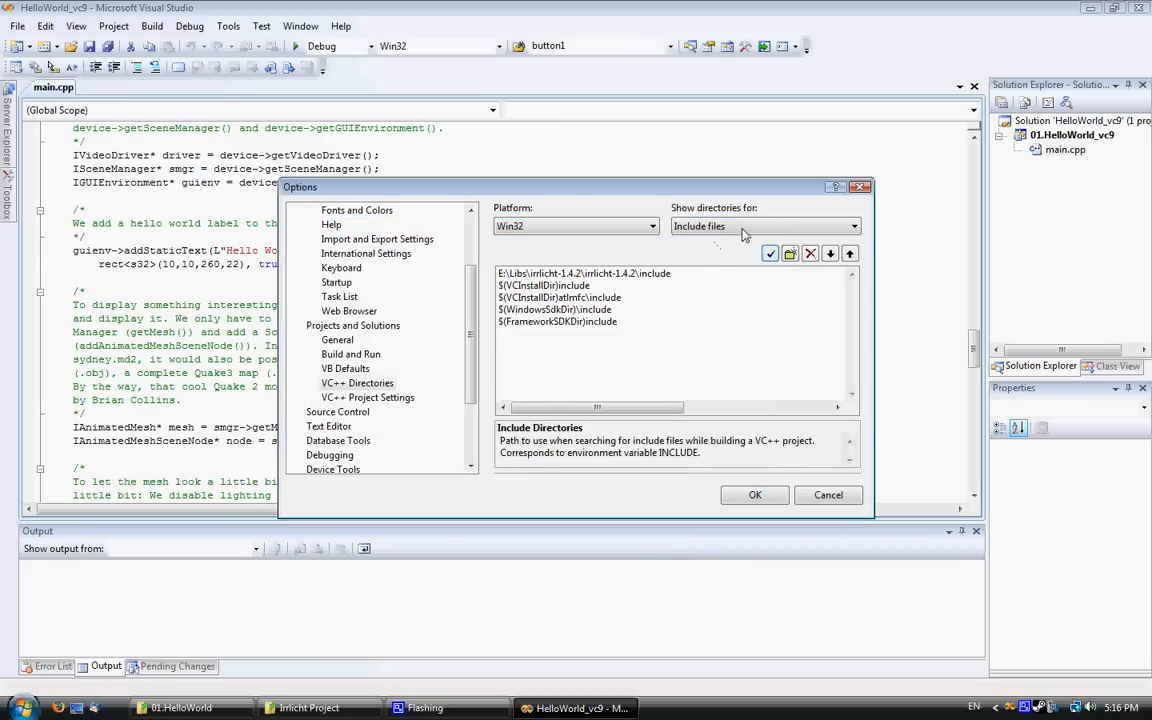
{"action": "left_click", "coordinate": [765, 225]}
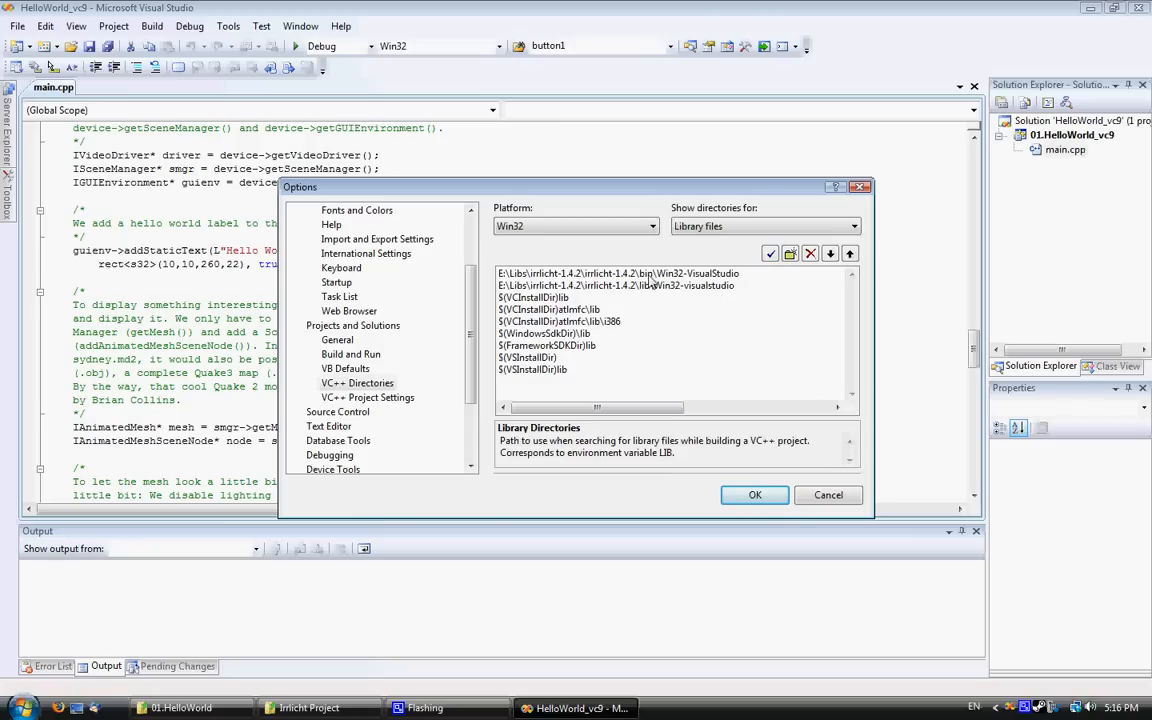
Step: Add the lib\Win32-visualstudio library path, then show the Source files directory list
{"action": "left_click", "coordinate": [616, 285]}
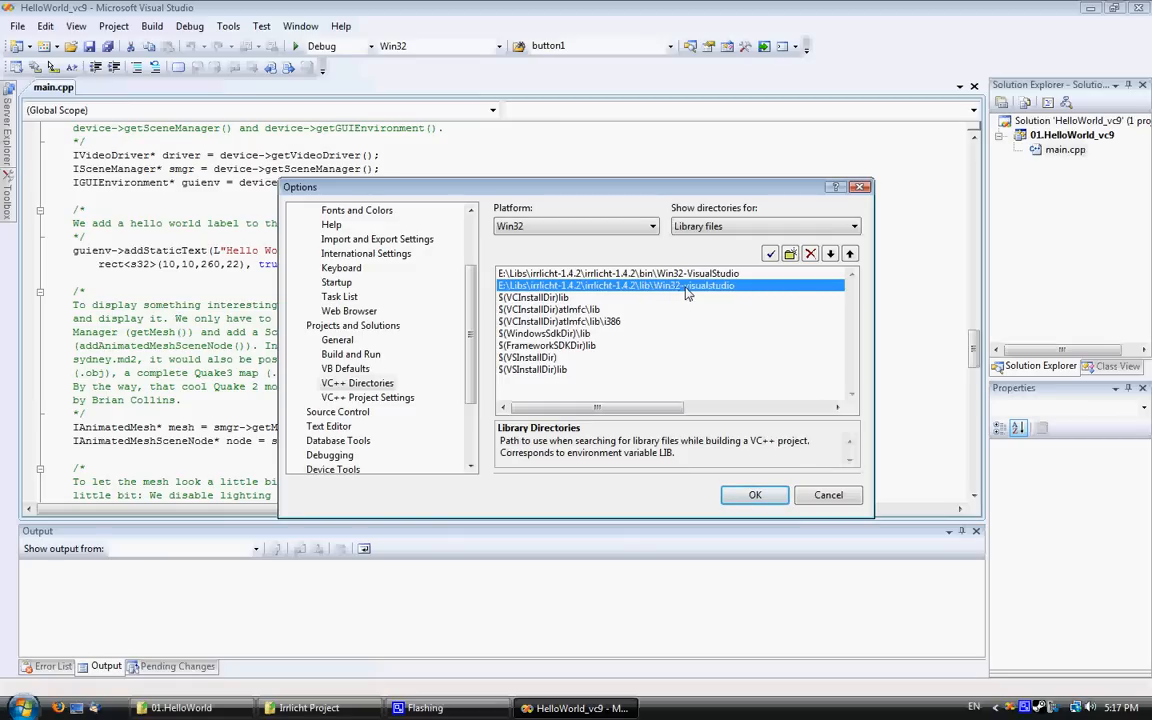
{"action": "mouse_move", "coordinate": [740, 292]}
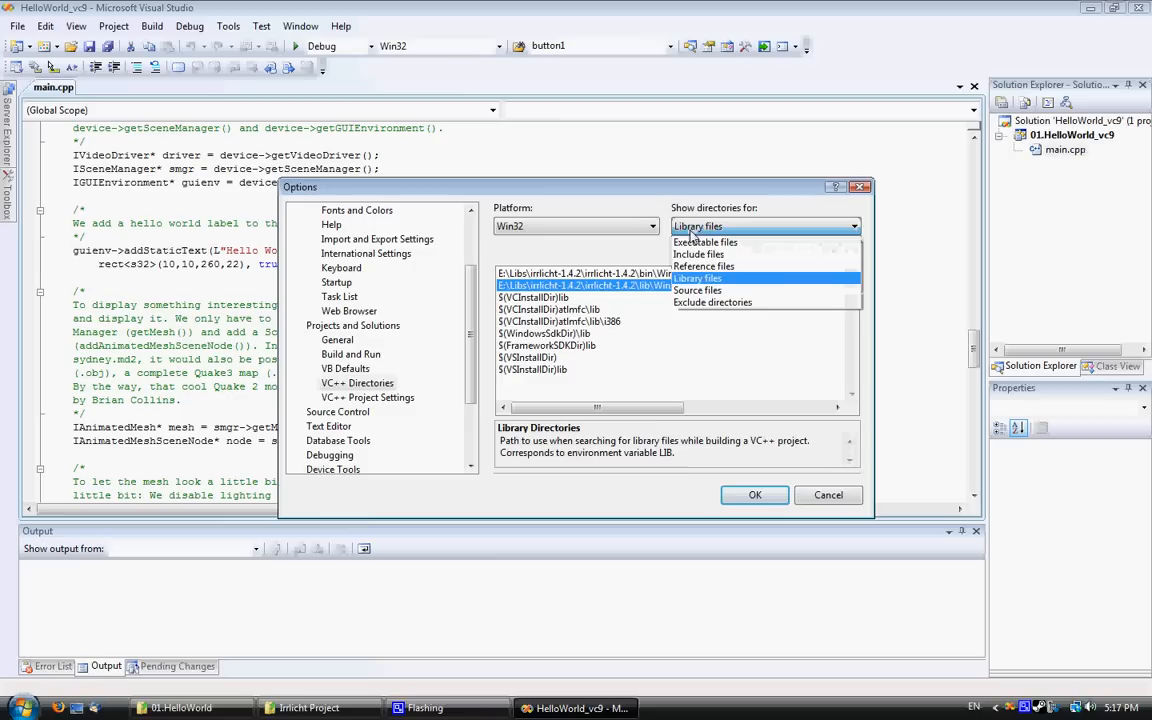
{"action": "left_click", "coordinate": [697, 279]}
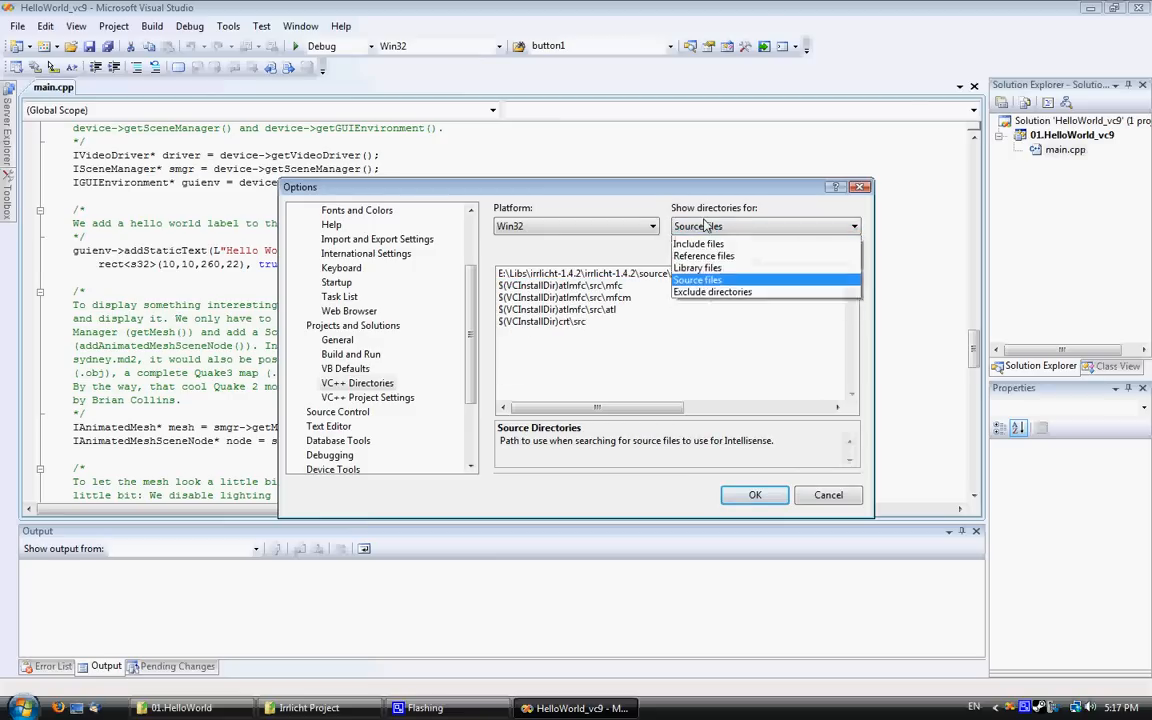
{"action": "left_click", "coordinate": [755, 495]}
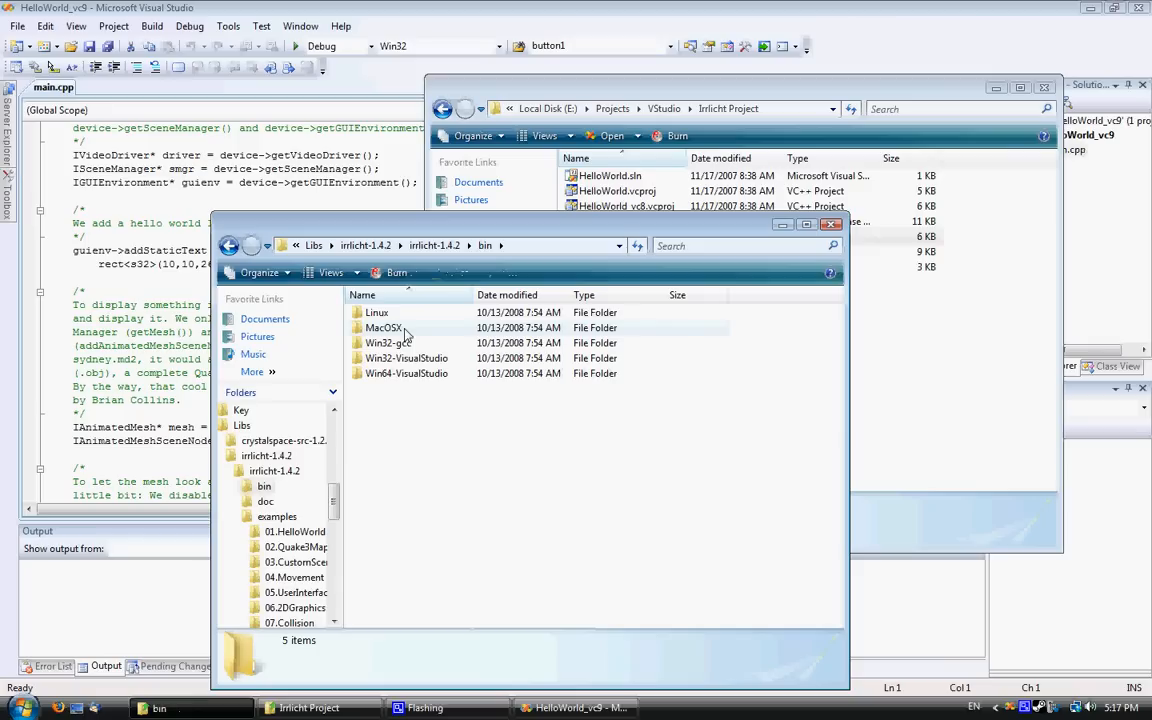
Step: Open bin\Win32-VisualStudio and select Irrlicht.dll and irrKlang.dll for copying
{"action": "left_click", "coordinate": [406, 358]}
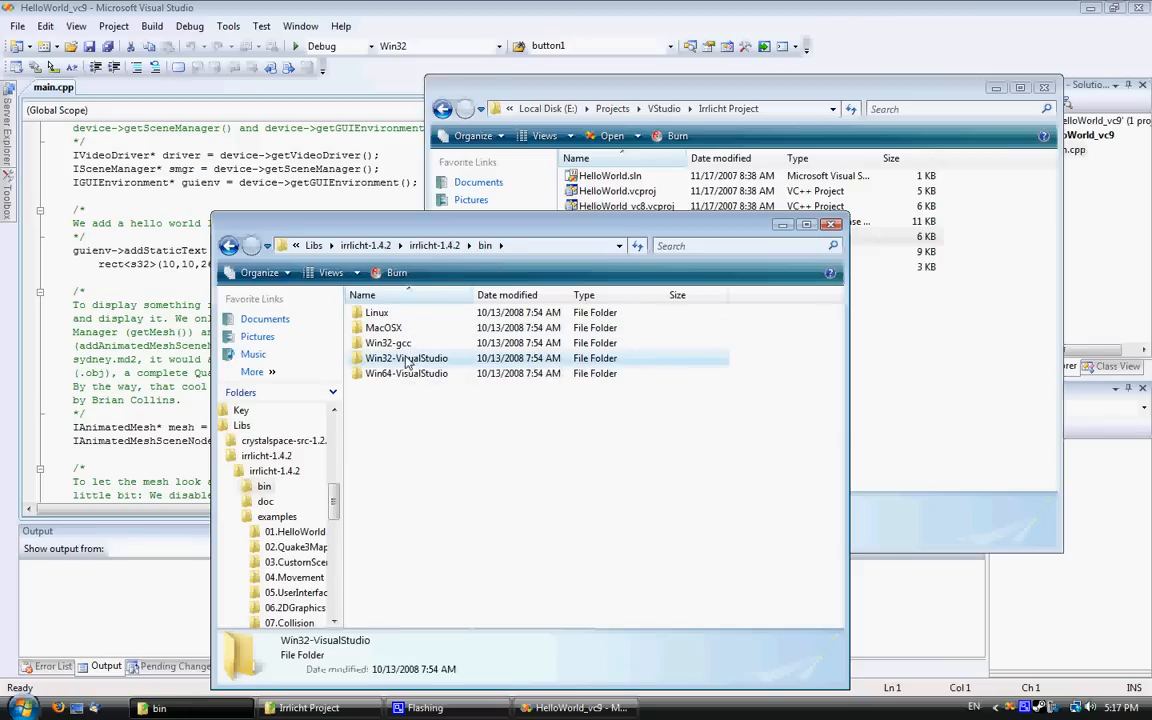
{"action": "double_click", "coordinate": [406, 358]}
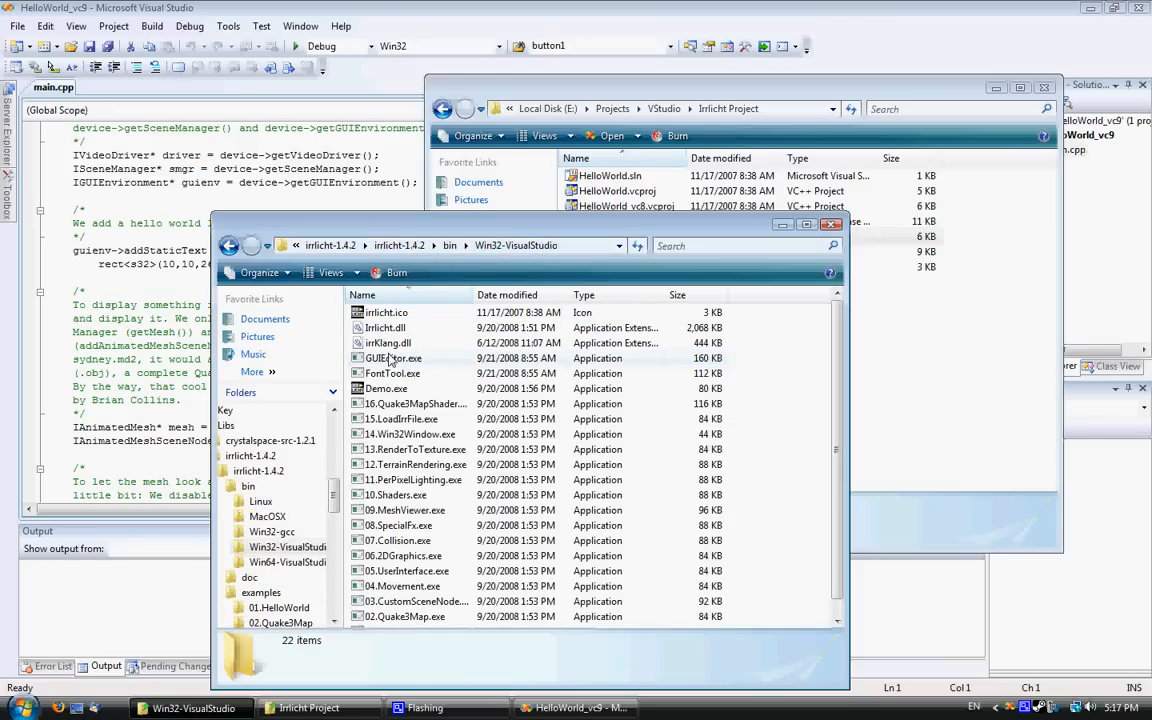
{"action": "left_click", "coordinate": [386, 327]}
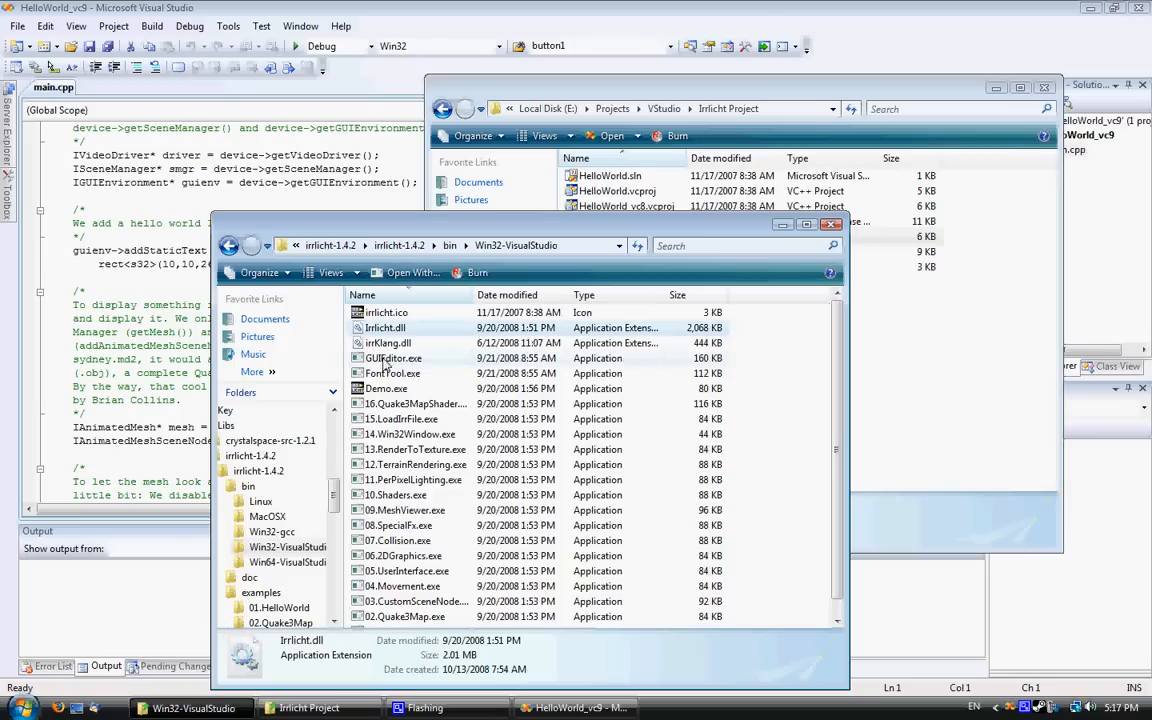
{"action": "left_click", "coordinate": [388, 343]}
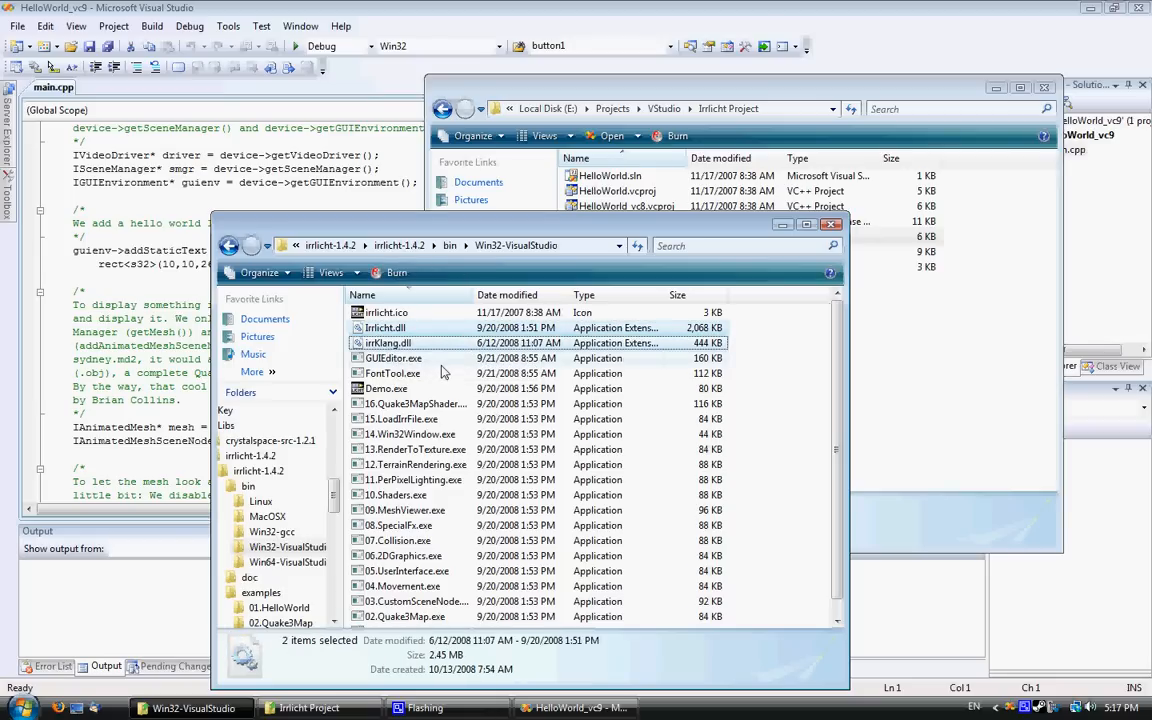
{"action": "scroll", "scroll_direction": "down", "scroll_amount": 3}
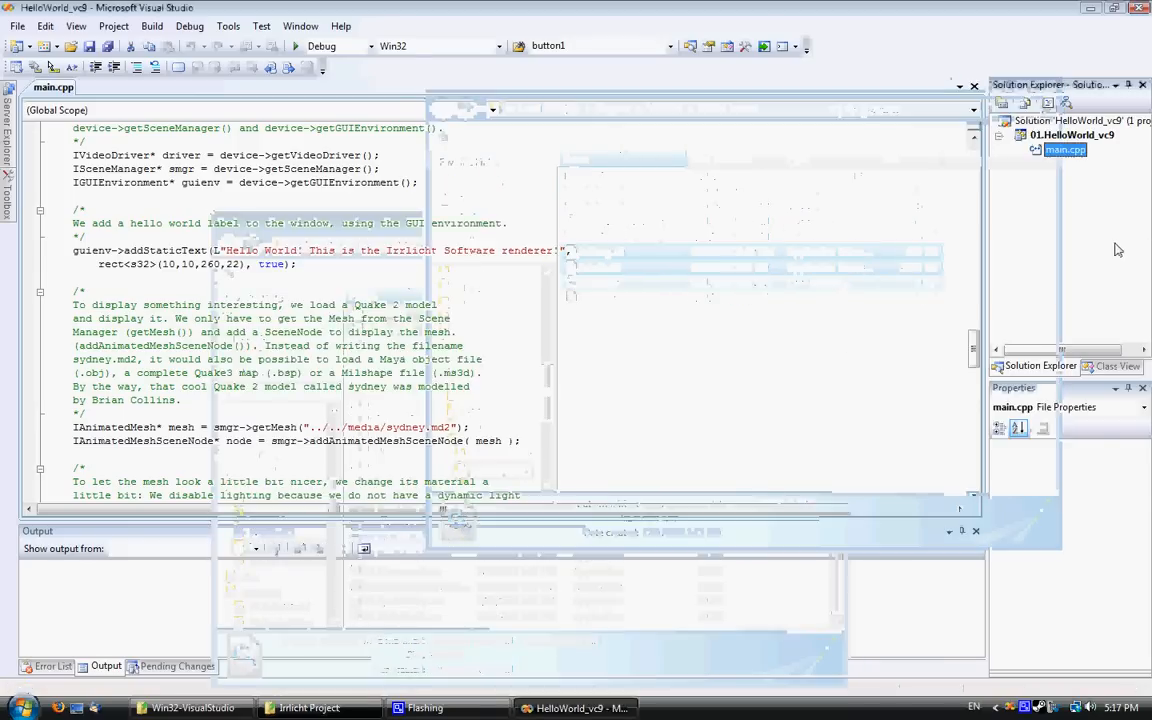
Step: Add Irrlicht.dll and irrKlang.dll to HelloWorld_vc9 as existing items, dismissing the build rule prompt
{"action": "right_click", "coordinate": [1072, 135]}
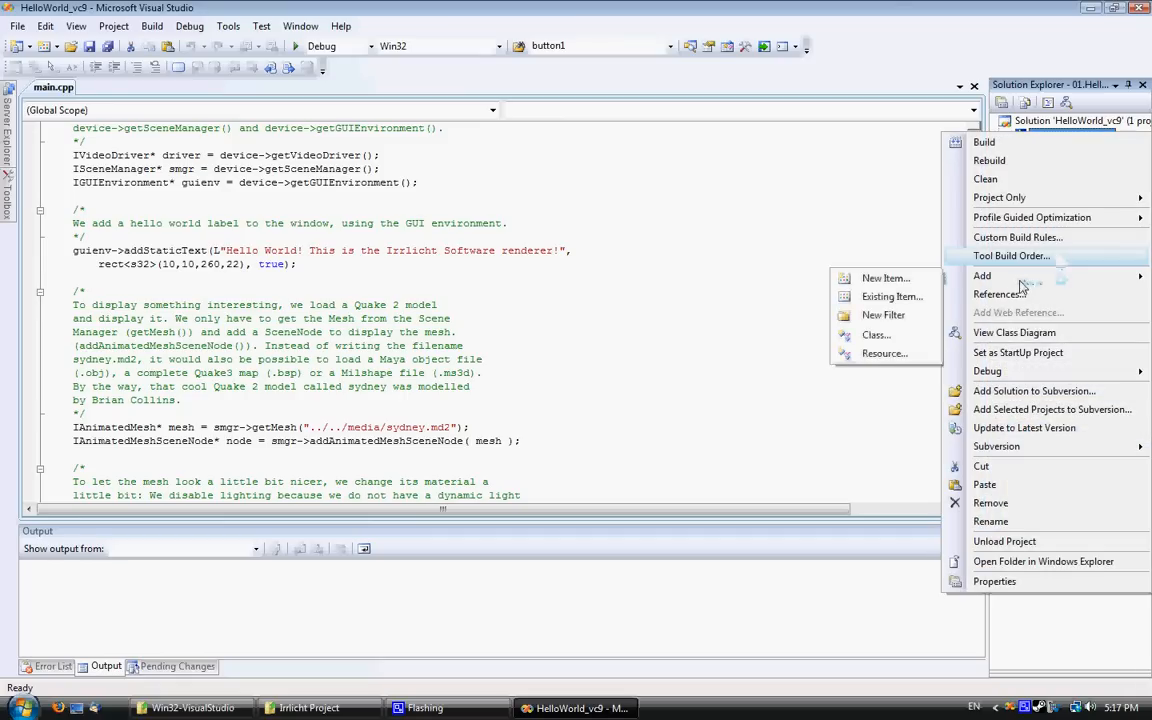
{"action": "left_click", "coordinate": [891, 296]}
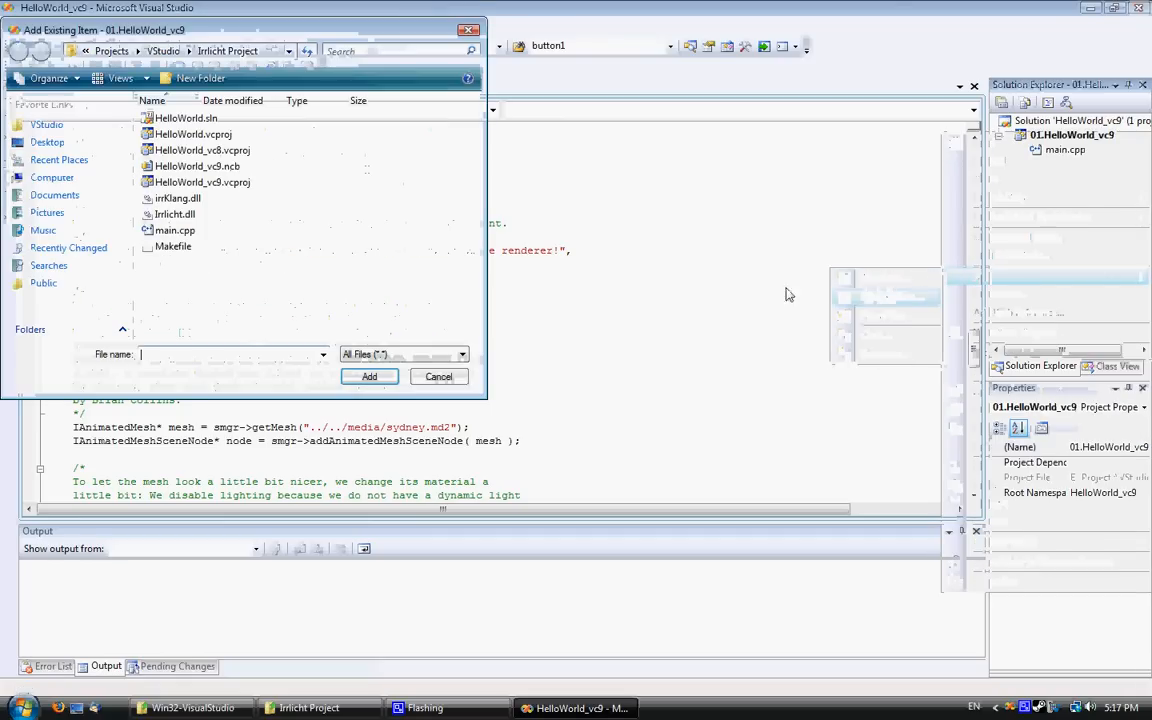
{"action": "left_click", "coordinate": [175, 214]}
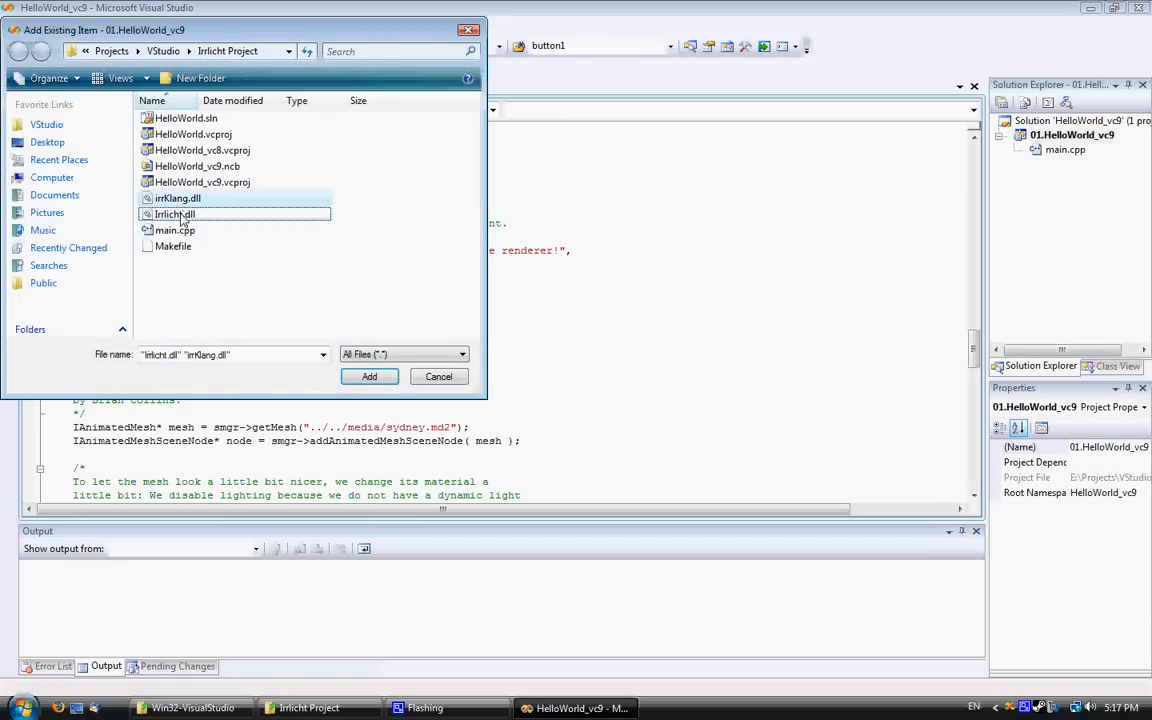
{"action": "left_click", "coordinate": [369, 376]}
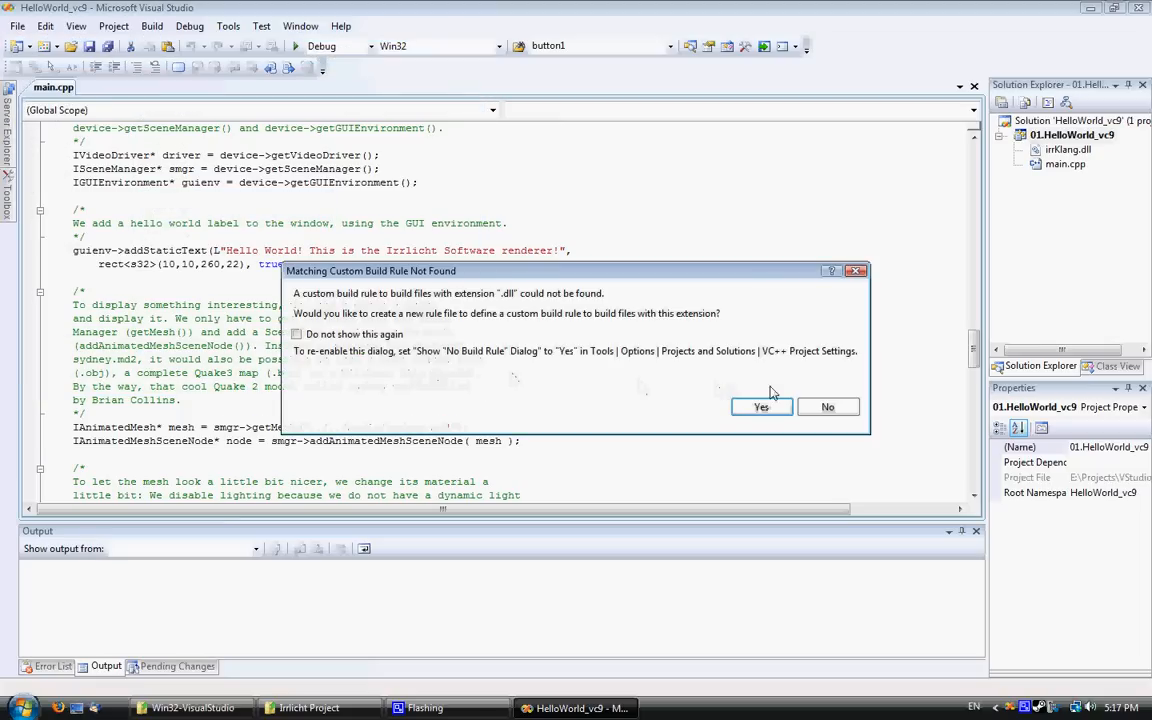
{"action": "left_click", "coordinate": [828, 407]}
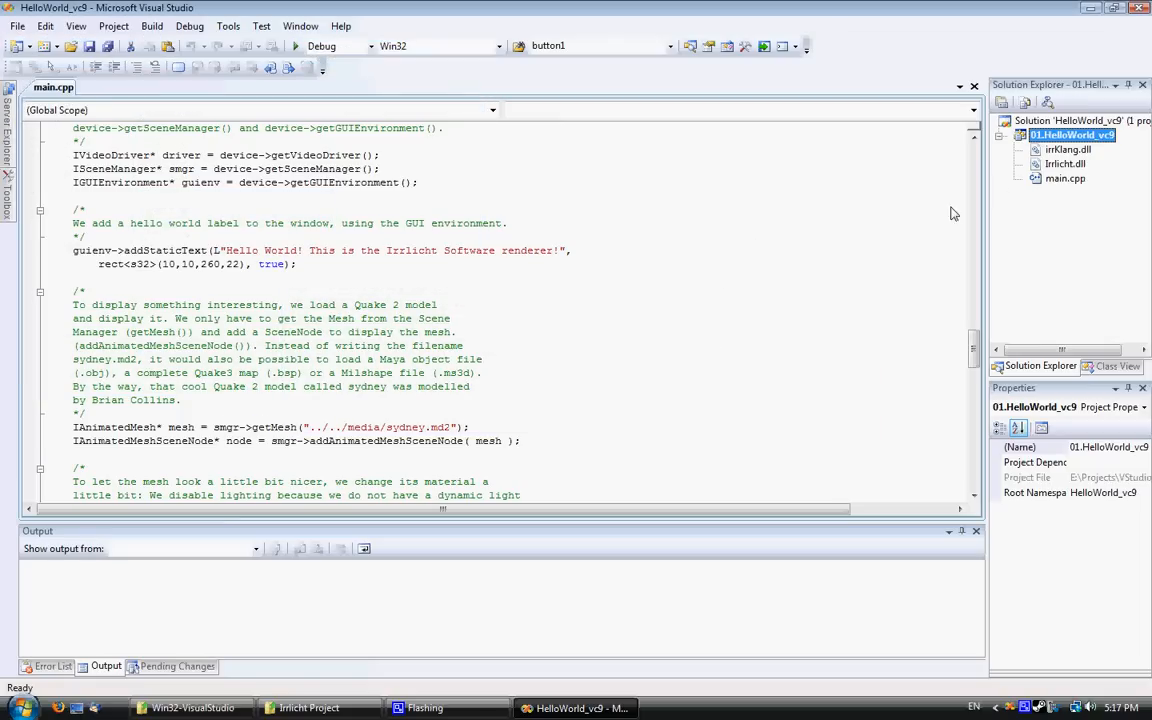
{"action": "mouse_move", "coordinate": [1040, 178]}
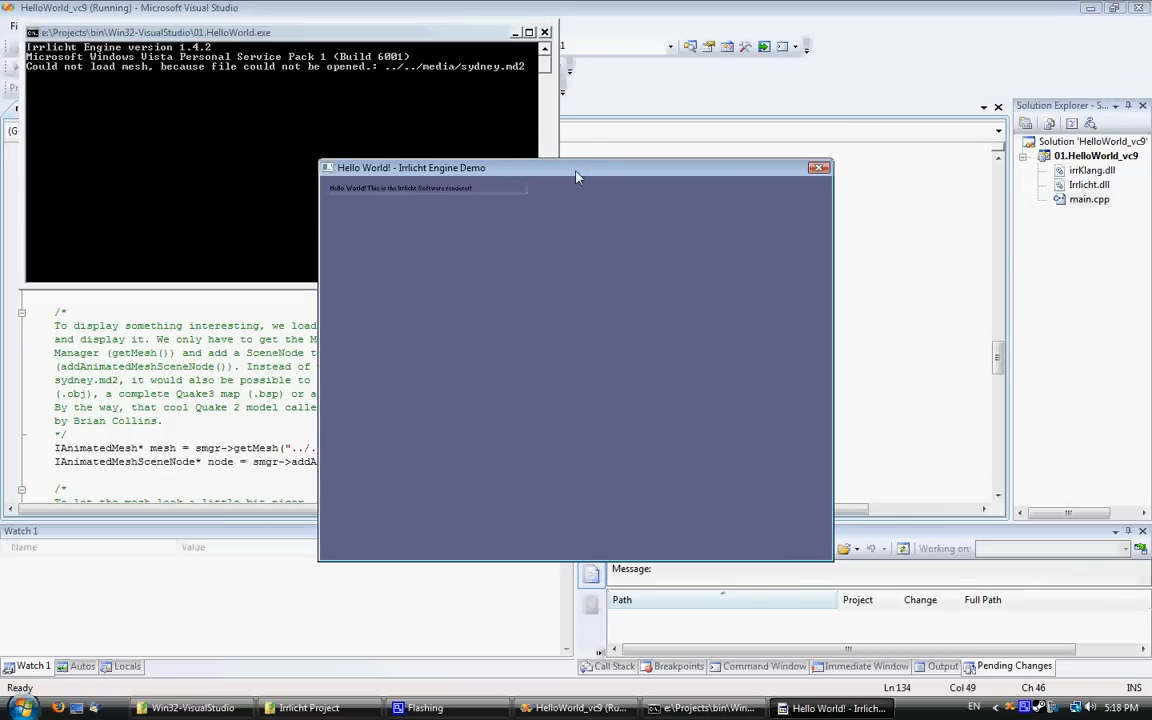
Step: Drag the running Irrlicht HelloWorld demo window to the left
{"action": "left_click_drag", "start_coordinate": [575, 167], "coordinate": [338, 146]}
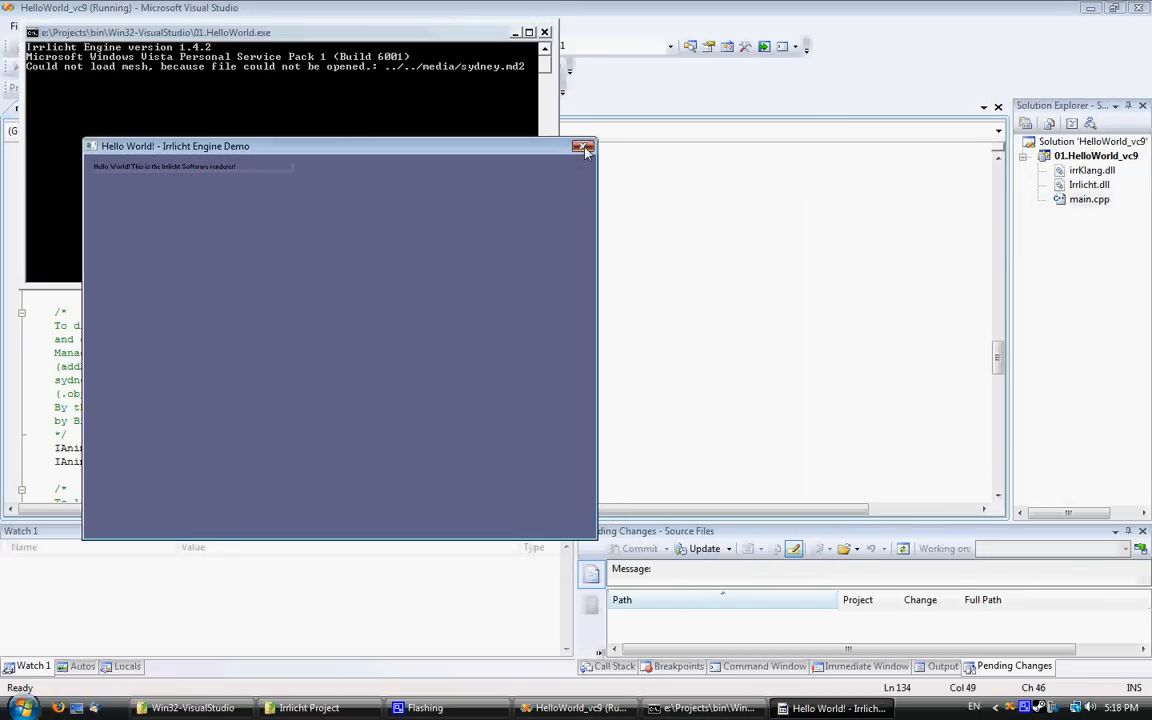
{"action": "mouse_move", "coordinate": [458, 226]}
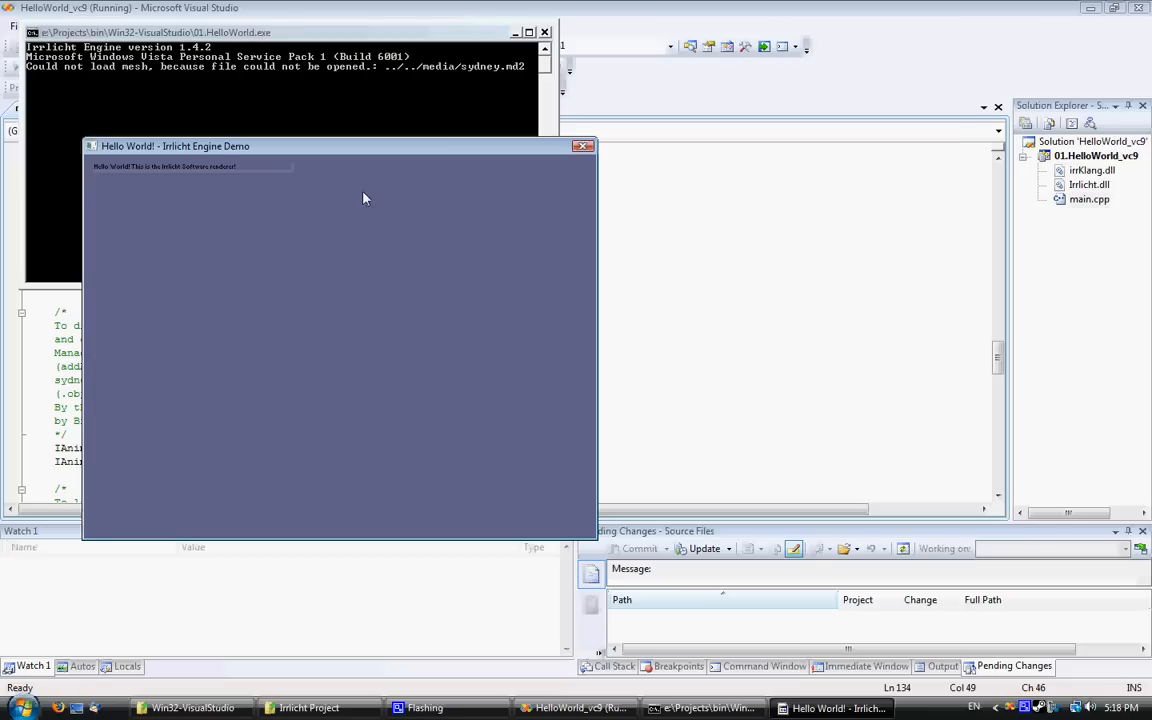
{"action": "mouse_move", "coordinate": [400, 173]}
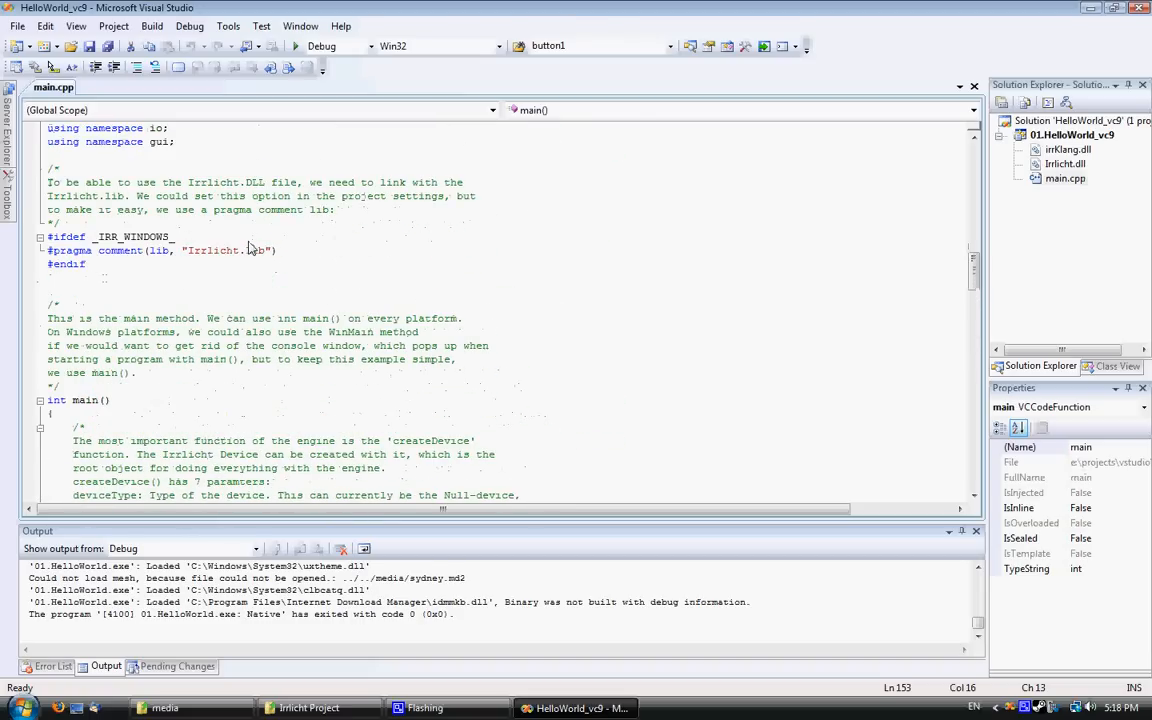
{"action": "scroll", "scroll_direction": "down", "scroll_amount": 3}
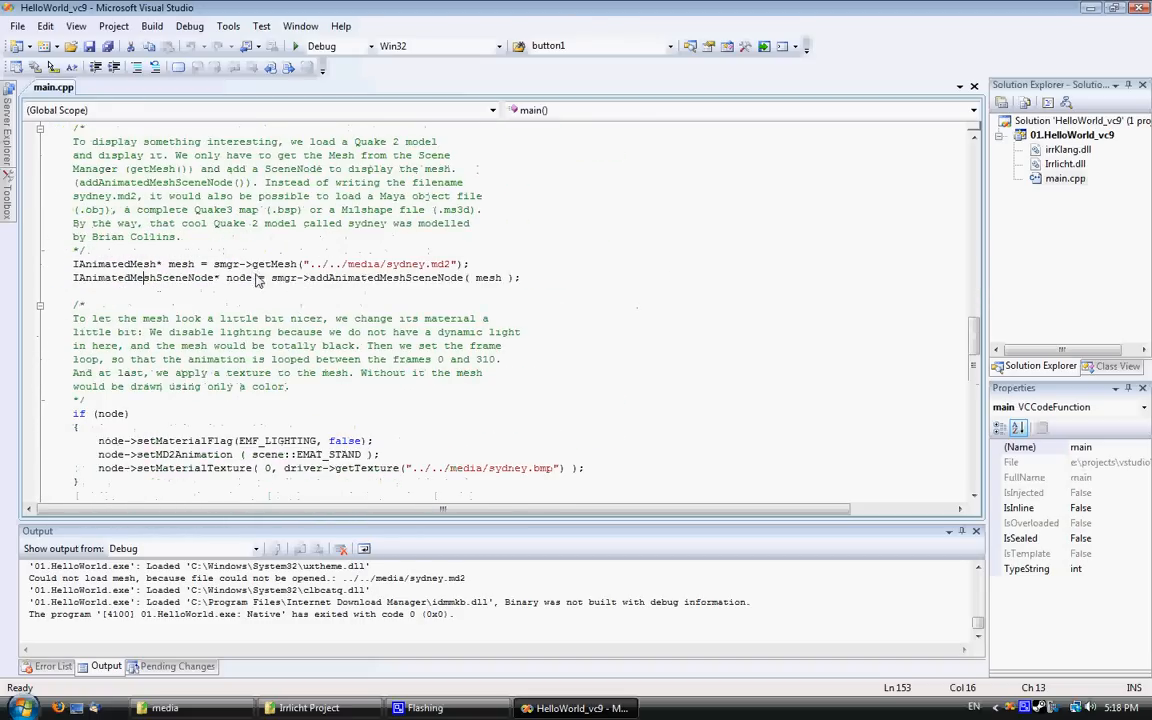
{"action": "scroll", "scroll_direction": "down", "scroll_amount": 3}
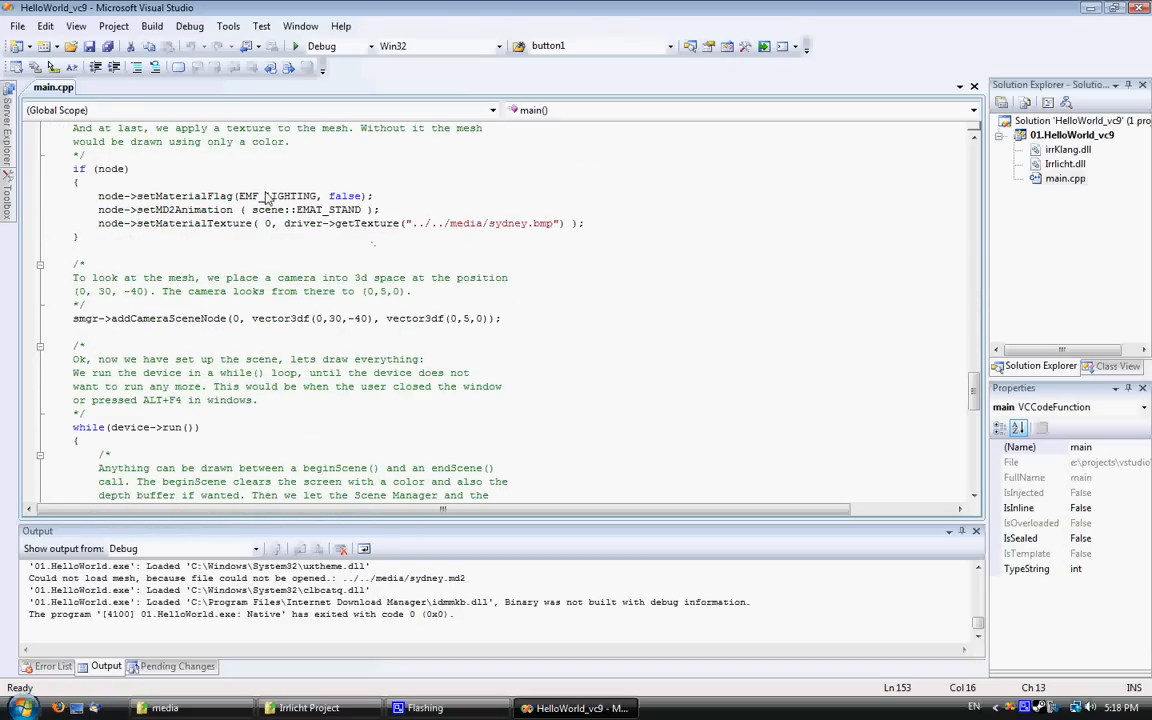